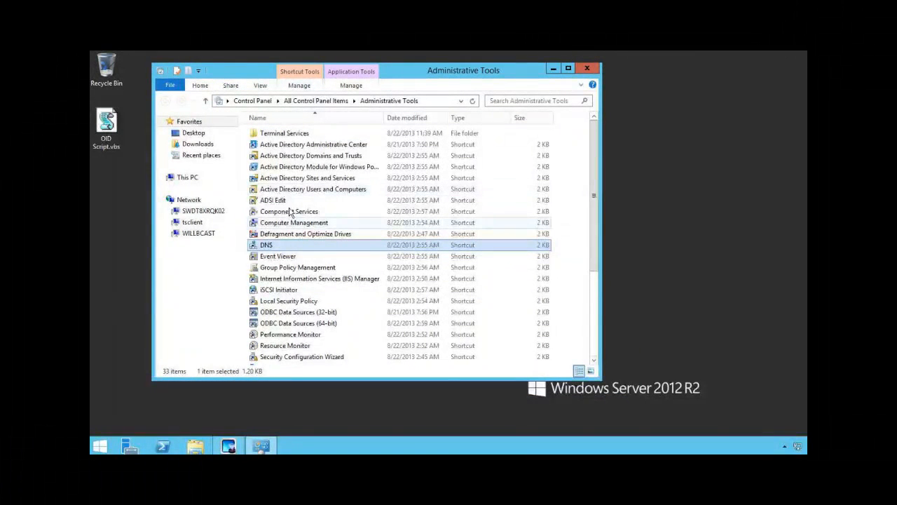
mouse_move(287, 247)
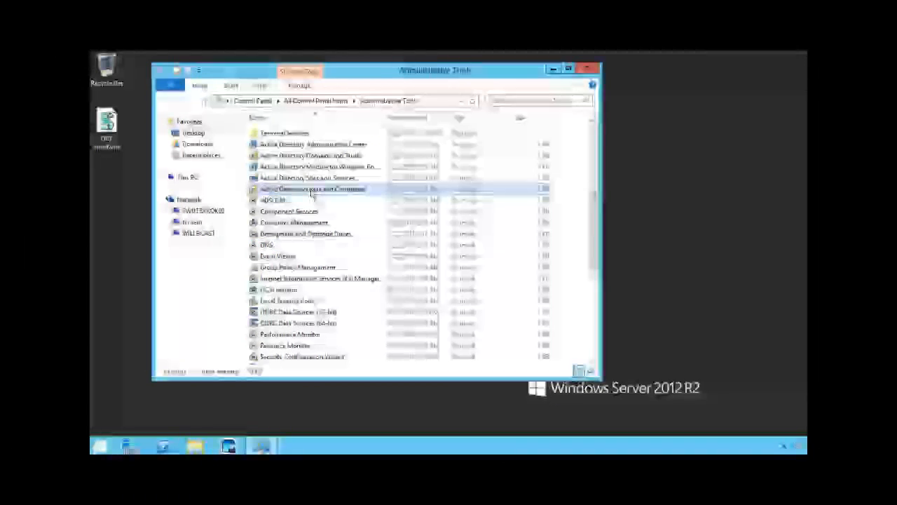
Browse Active Directory Users and Computers to the New Hampshire OU and select user Will Panek.
double_click(314, 187)
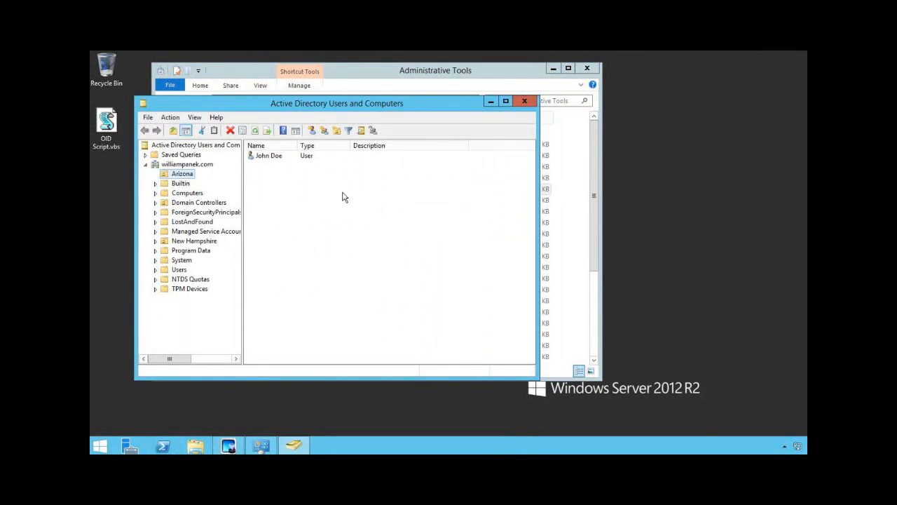
mouse_move(286, 202)
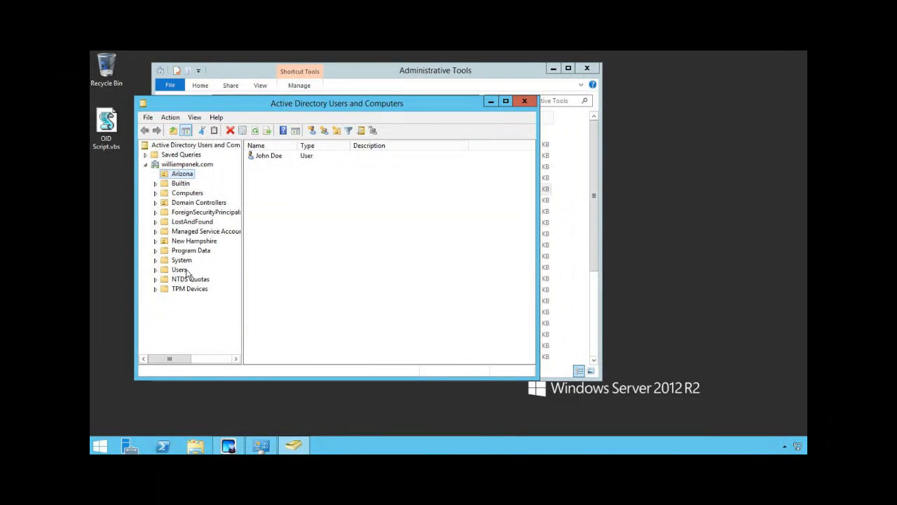
left_click(179, 270)
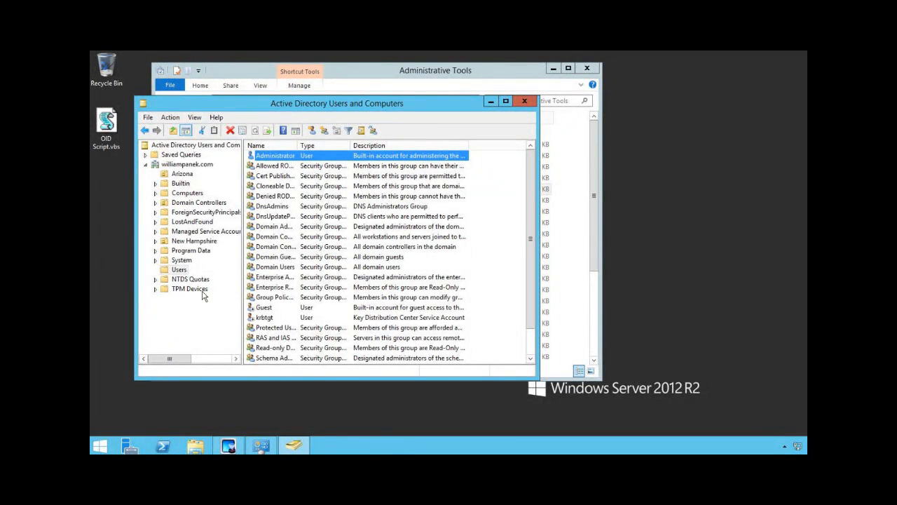
left_click(193, 241)
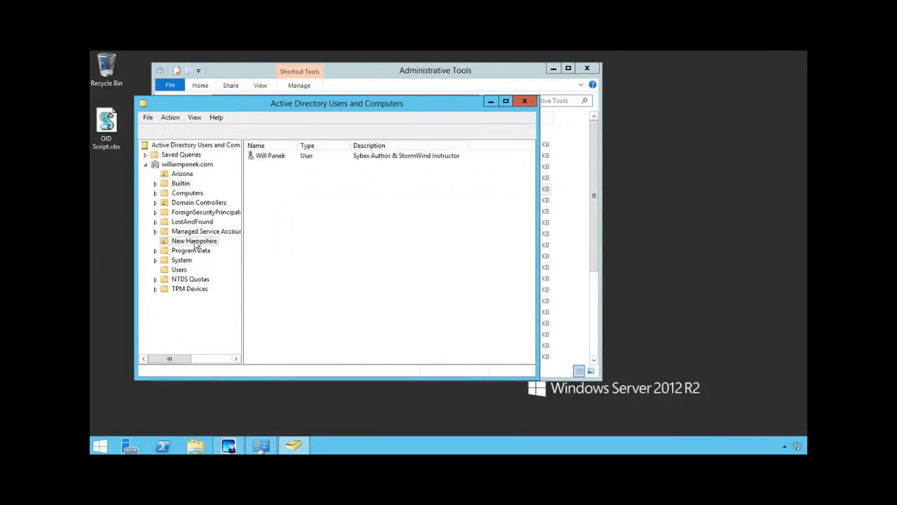
left_click(270, 154)
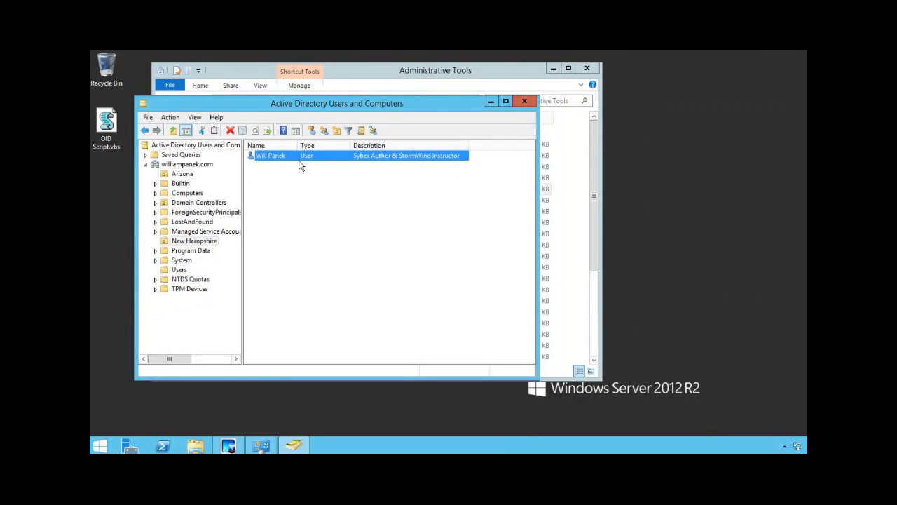
mouse_move(296, 157)
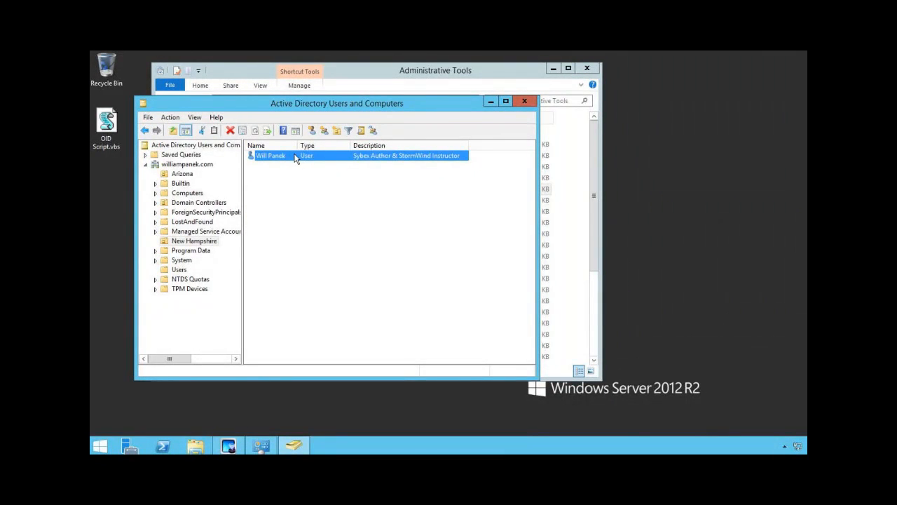
double_click(270, 154)
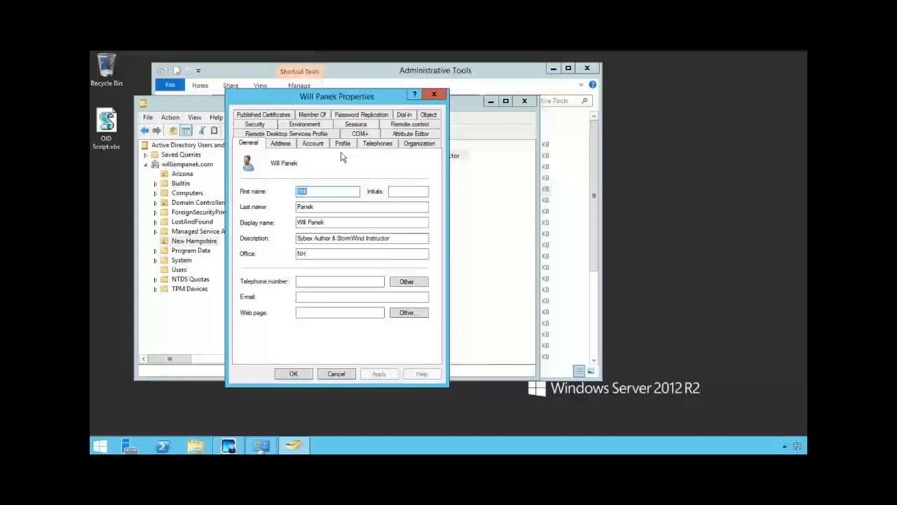
left_click(311, 143)
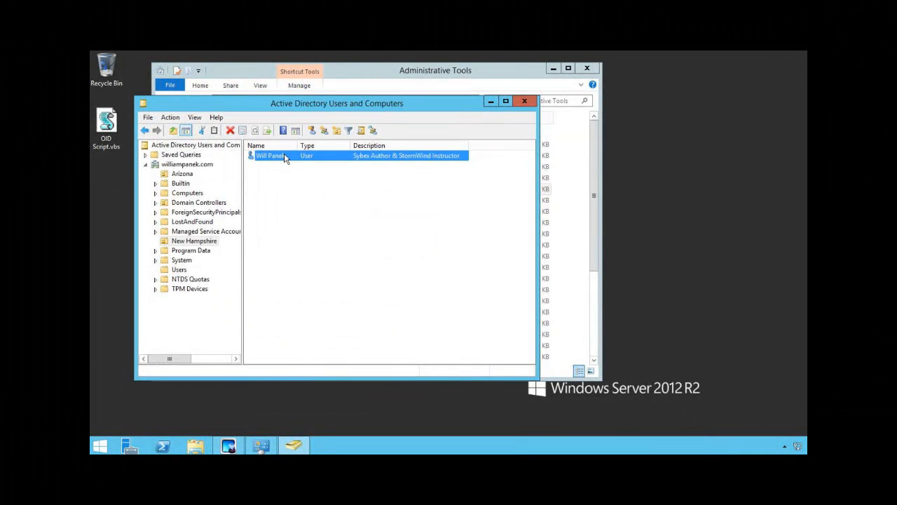
double_click(283, 154)
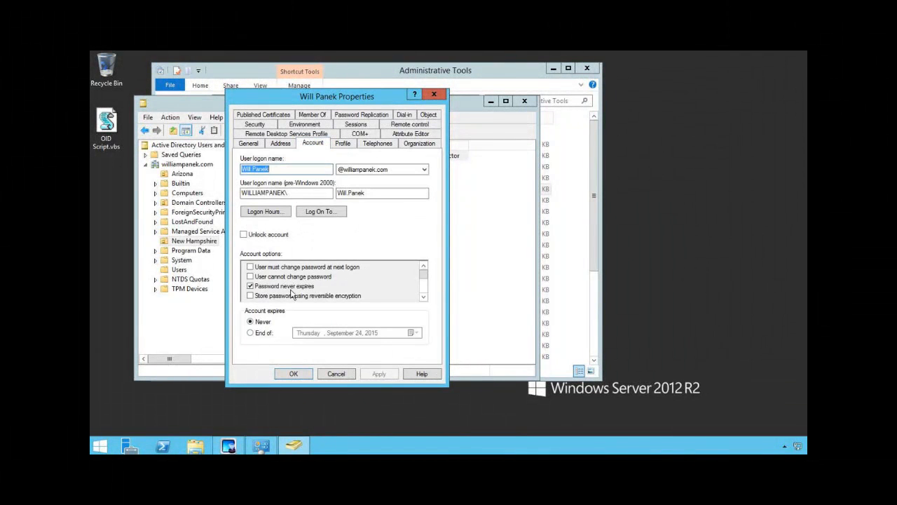
left_click(293, 373)
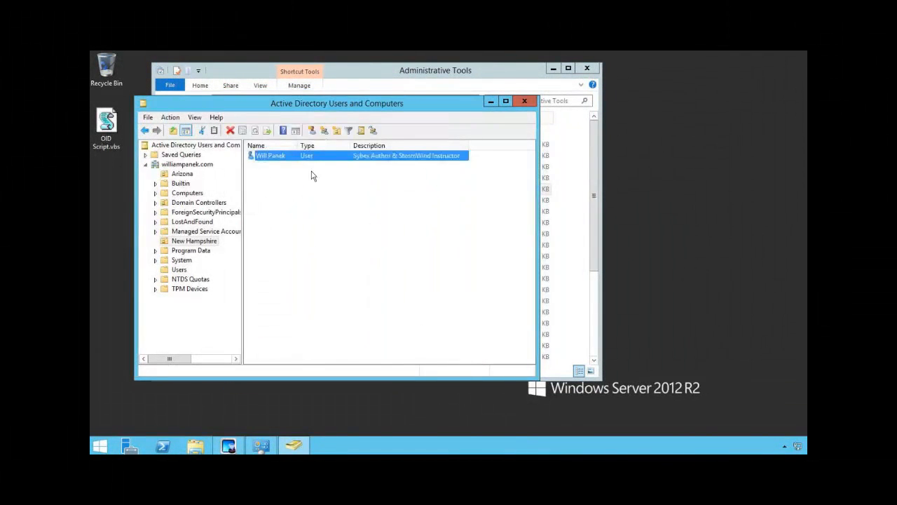
Reset Will Panek's password from his account's context menu and confirm the change.
right_click(272, 154)
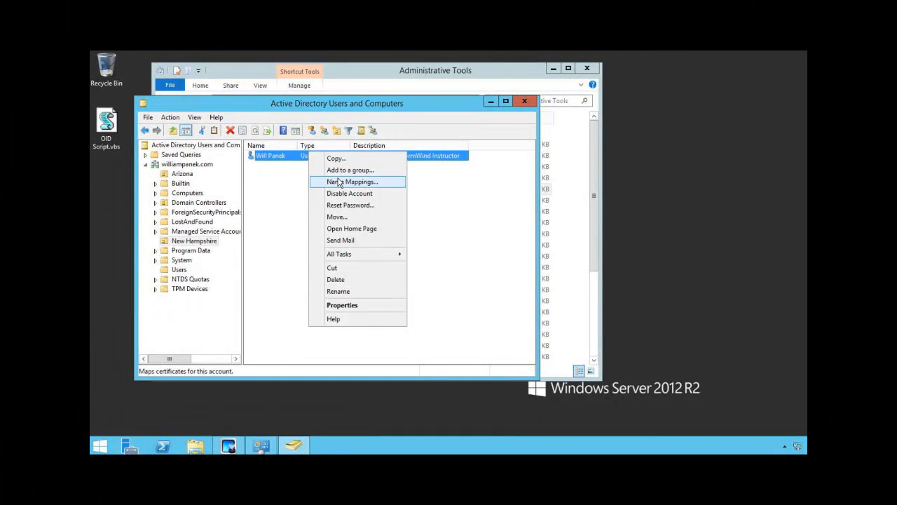
left_click(350, 204)
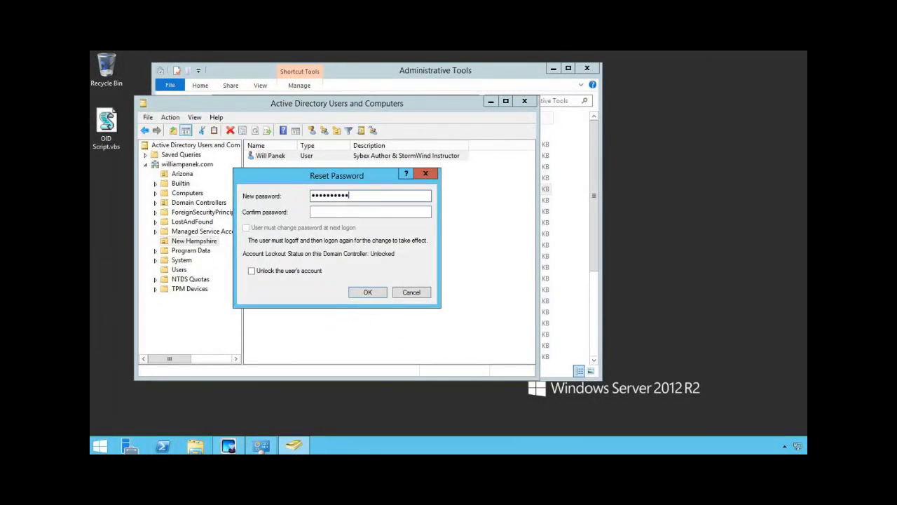
type("•")
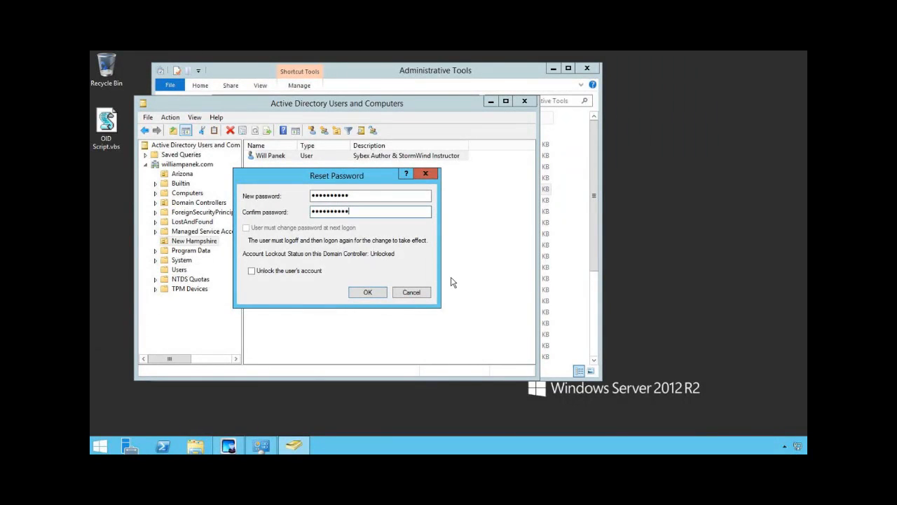
left_click(367, 292)
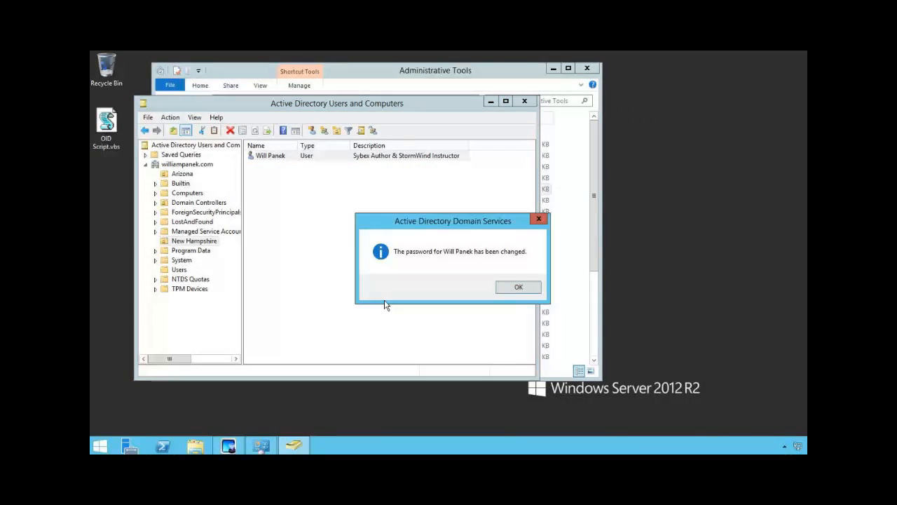
left_click(519, 286)
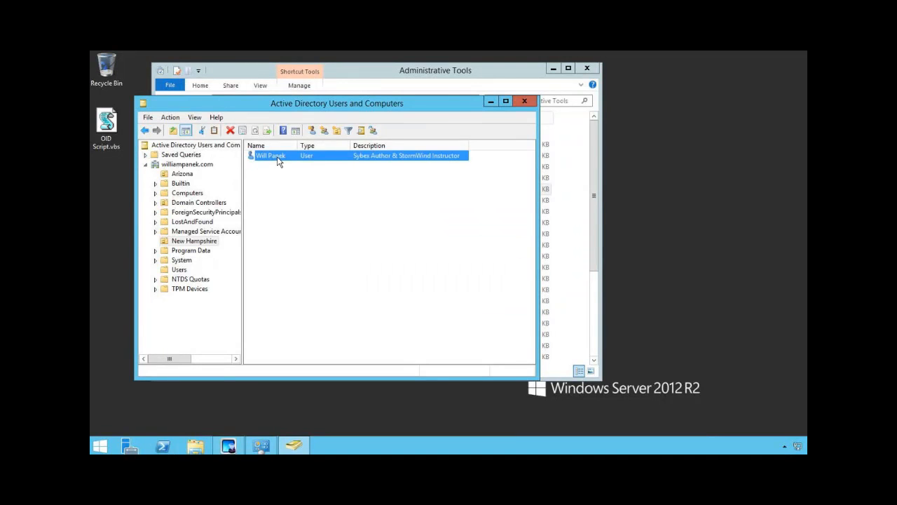
double_click(269, 155)
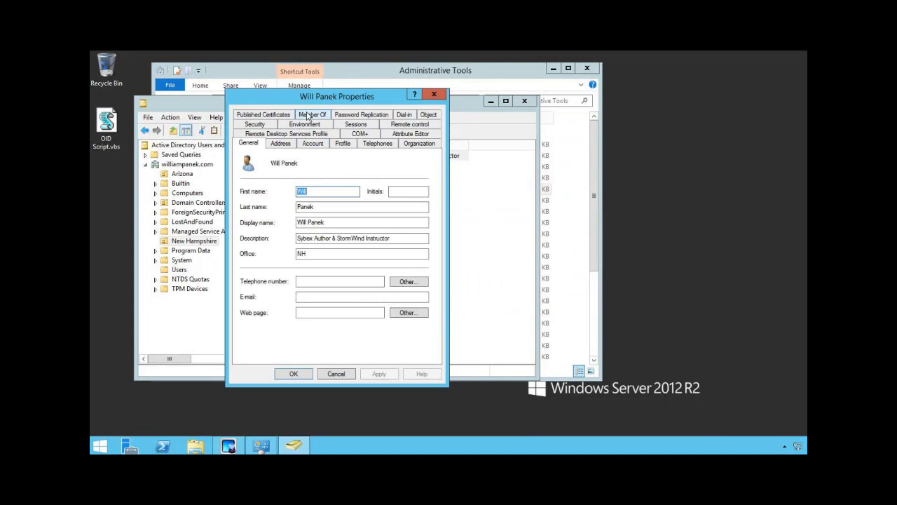
left_click(313, 115)
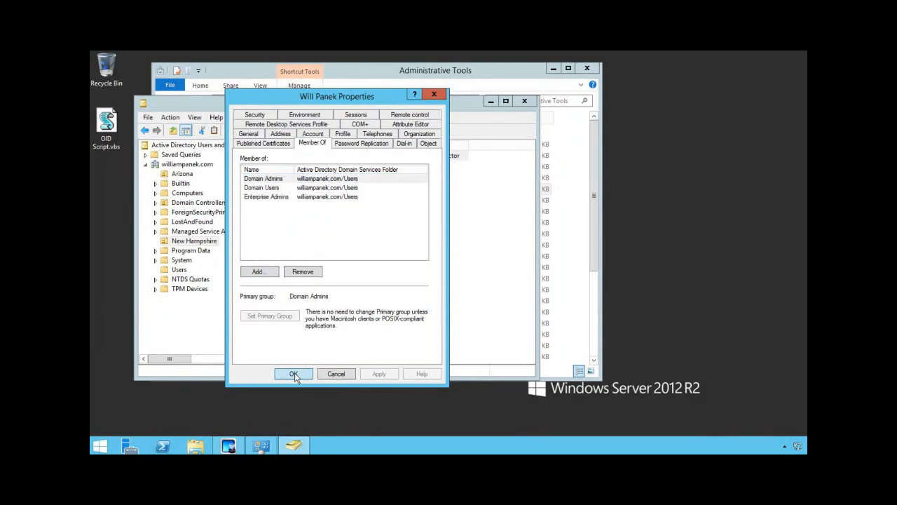
left_click(293, 373)
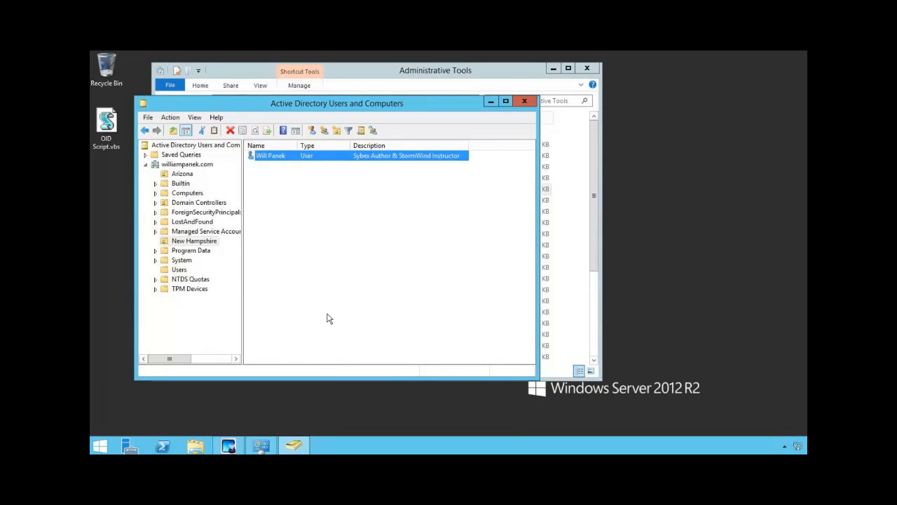
mouse_move(350, 311)
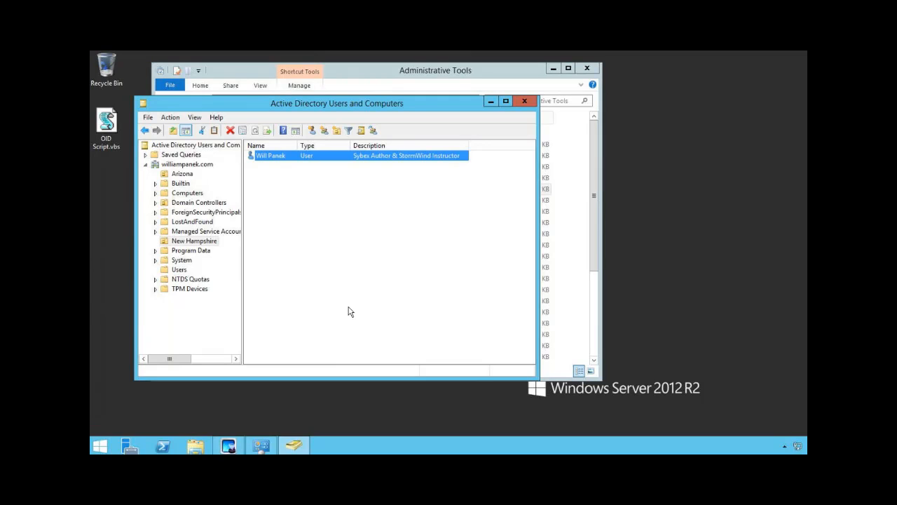
mouse_move(370, 289)
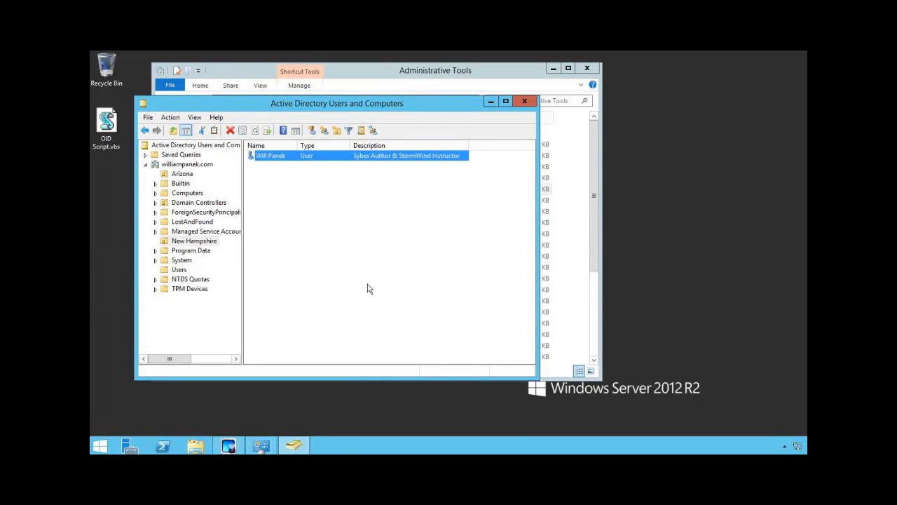
mouse_move(468, 92)
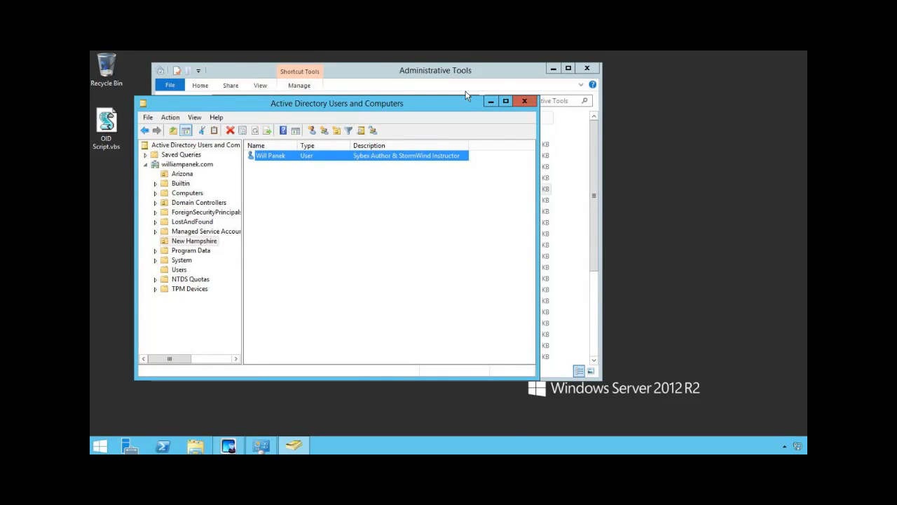
Close ADUC and launch DNS Manager, expanding GALAXY's Forward Lookup Zones.
left_click(525, 101)
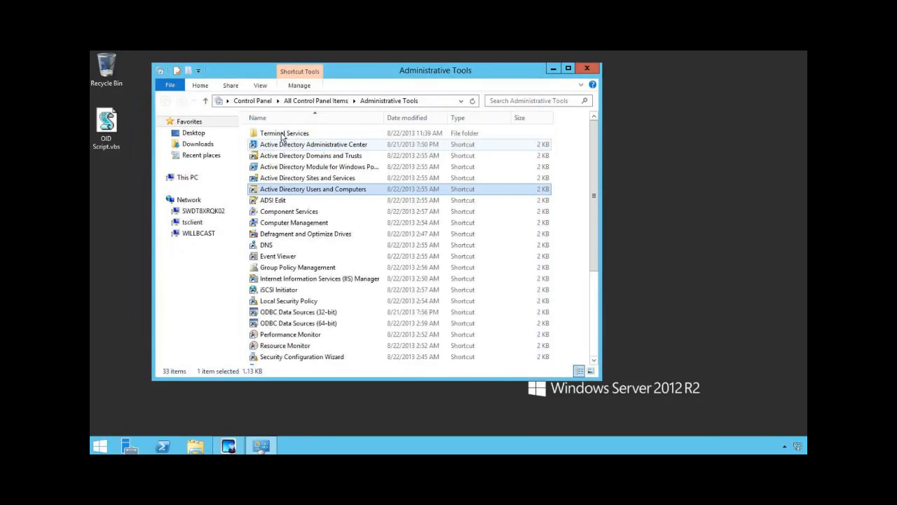
left_click(271, 244)
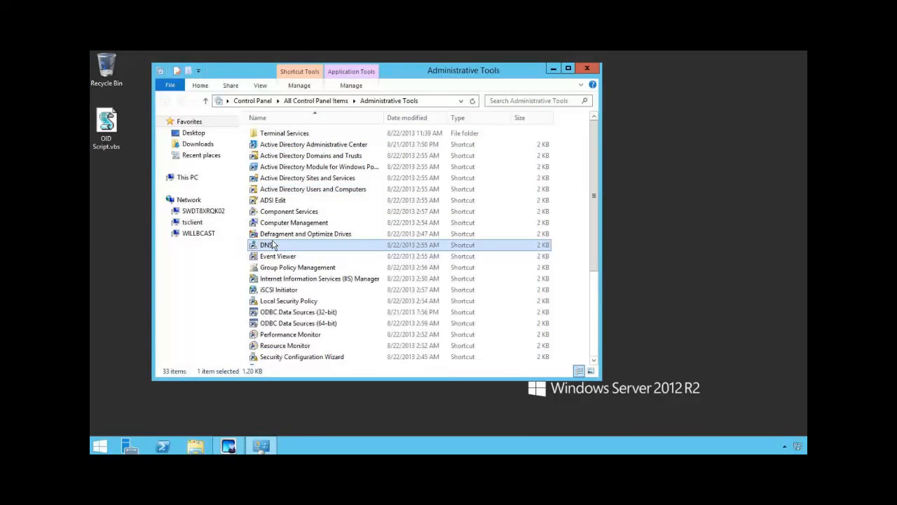
double_click(267, 244)
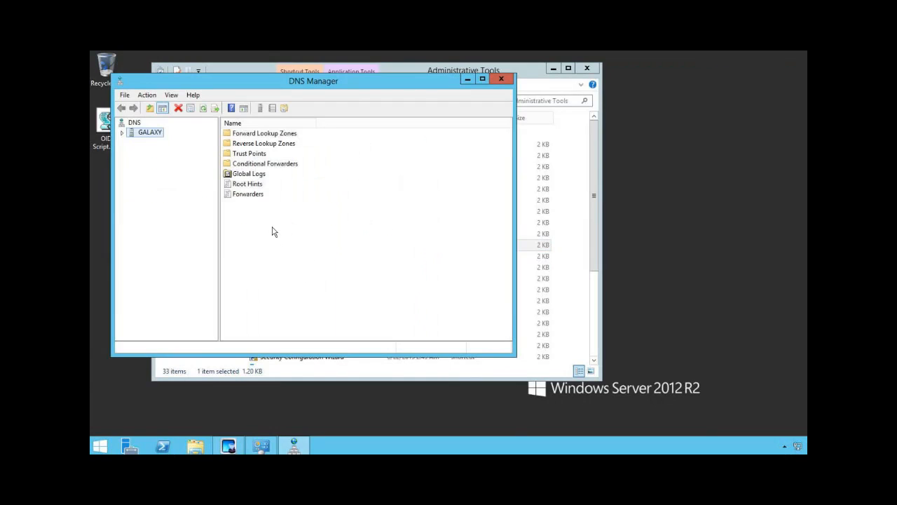
left_click(124, 131)
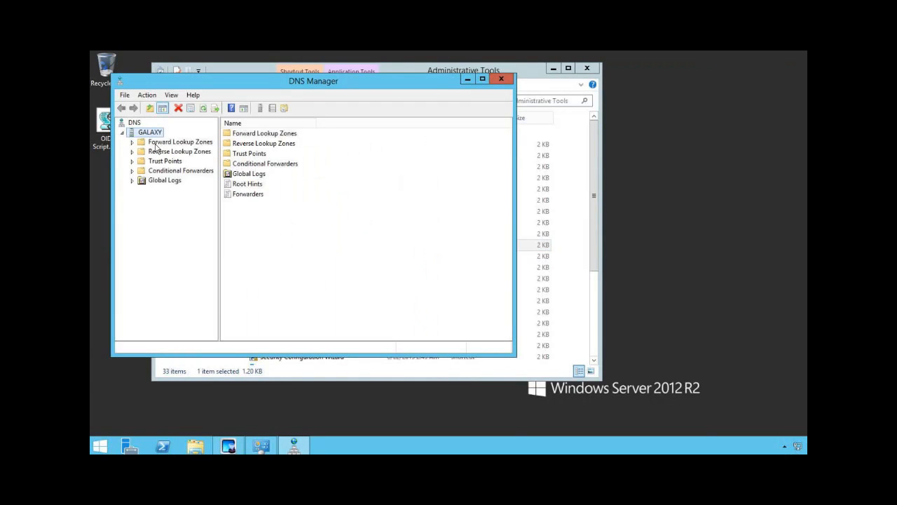
left_click(180, 142)
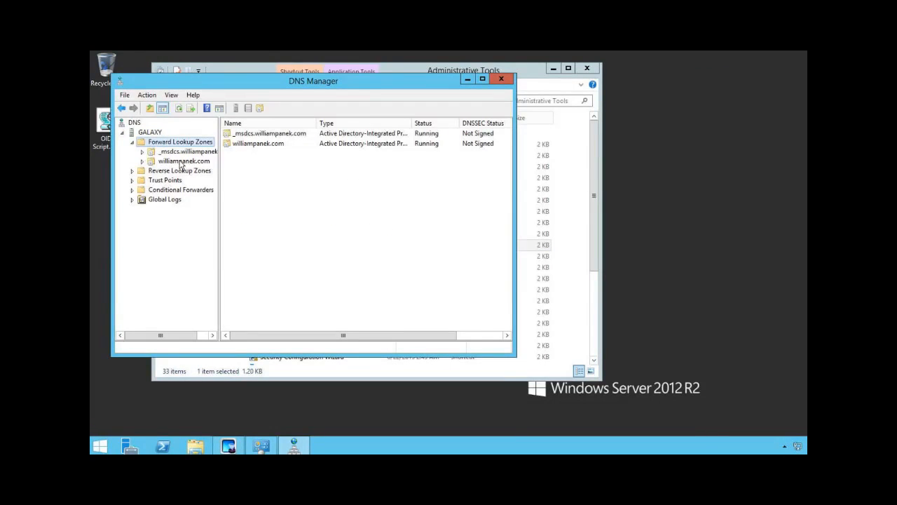
Show the williampanek.com zone's records and bring up its properties dialog.
left_click(179, 160)
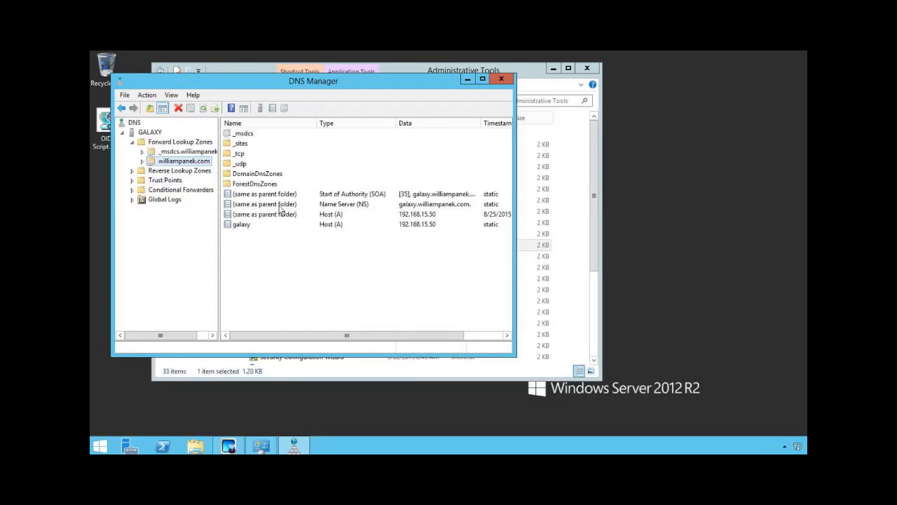
right_click(185, 160)
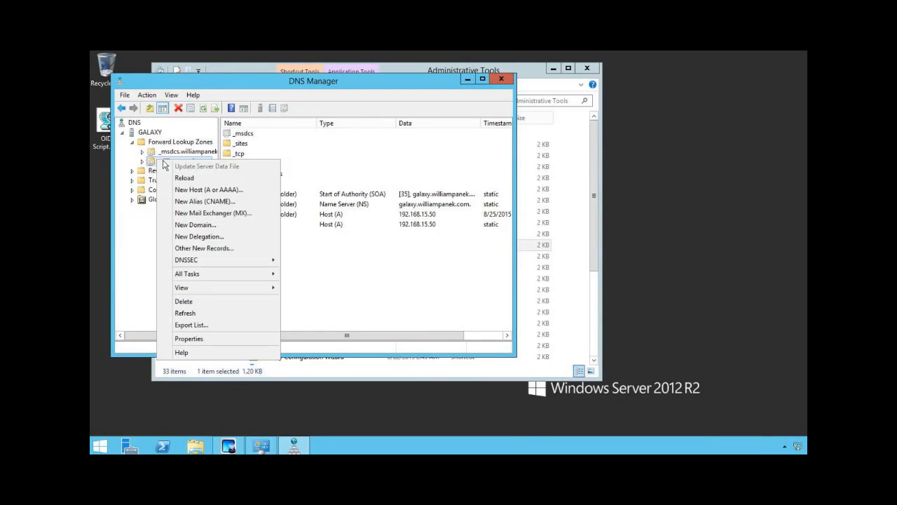
left_click(185, 160)
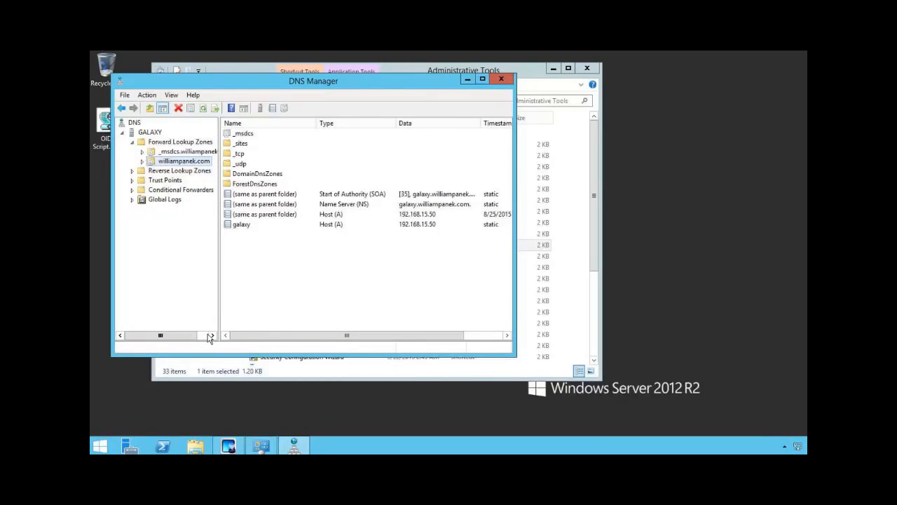
double_click(184, 160)
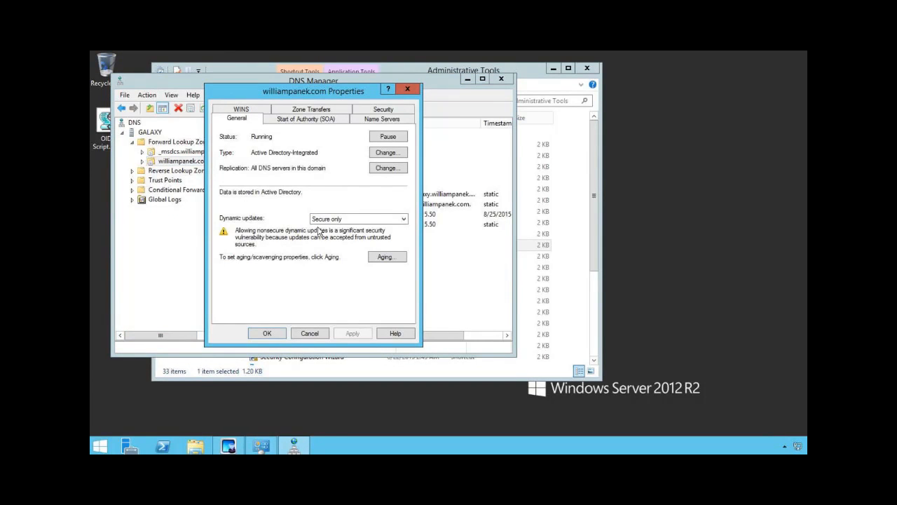
mouse_move(252, 168)
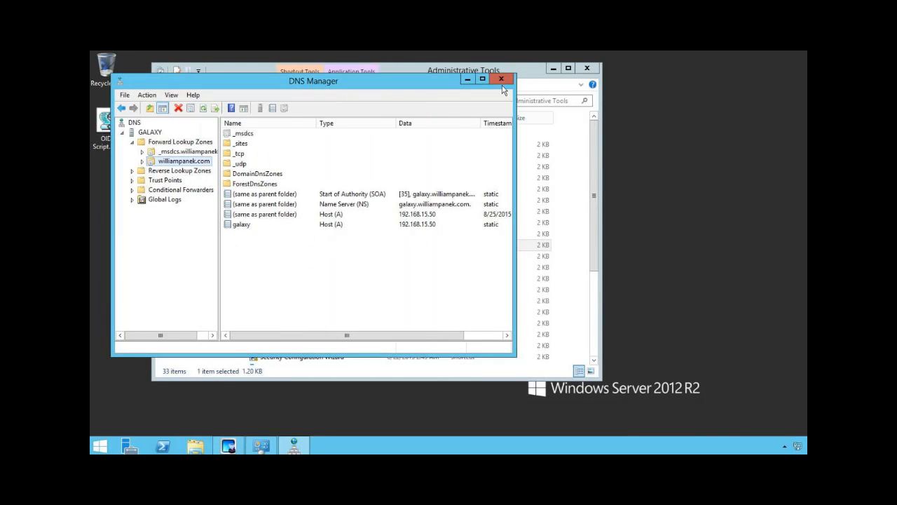
Close DNS Manager and launch Windows PowerShell from the taskbar.
left_click(507, 79)
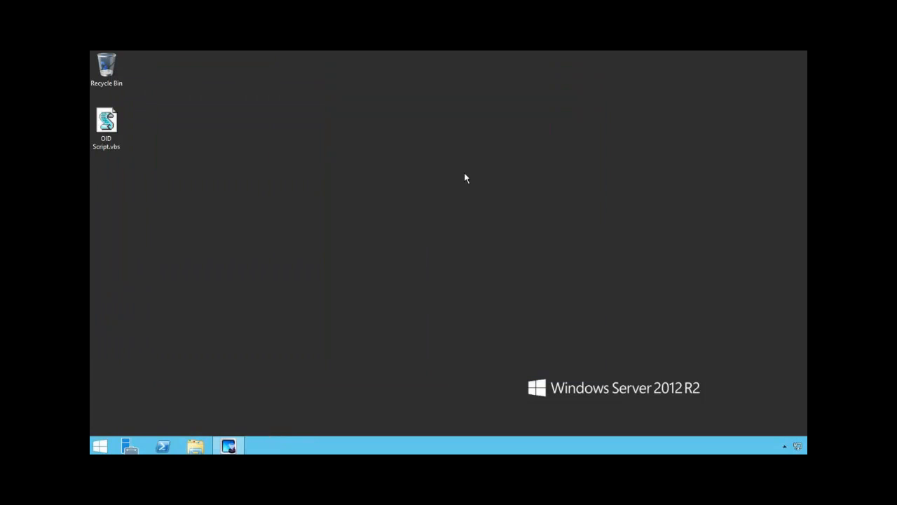
mouse_move(462, 174)
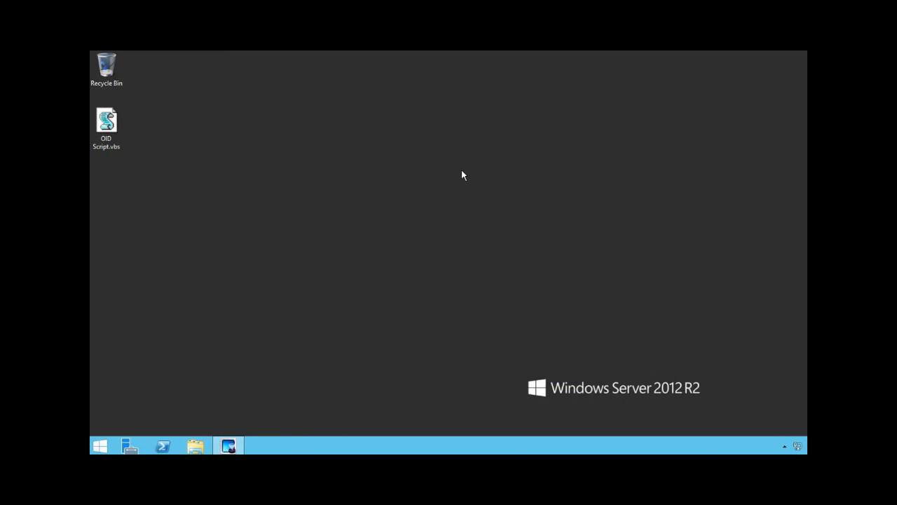
mouse_move(163, 444)
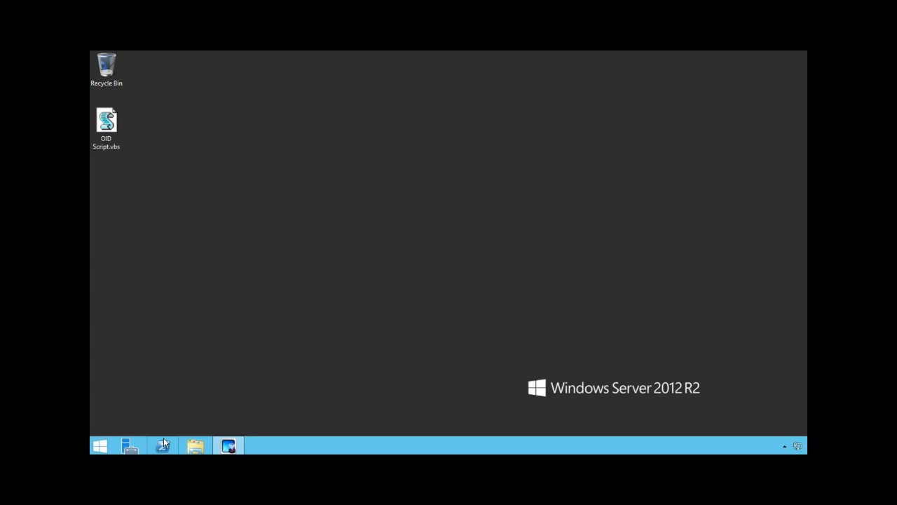
left_click(163, 446)
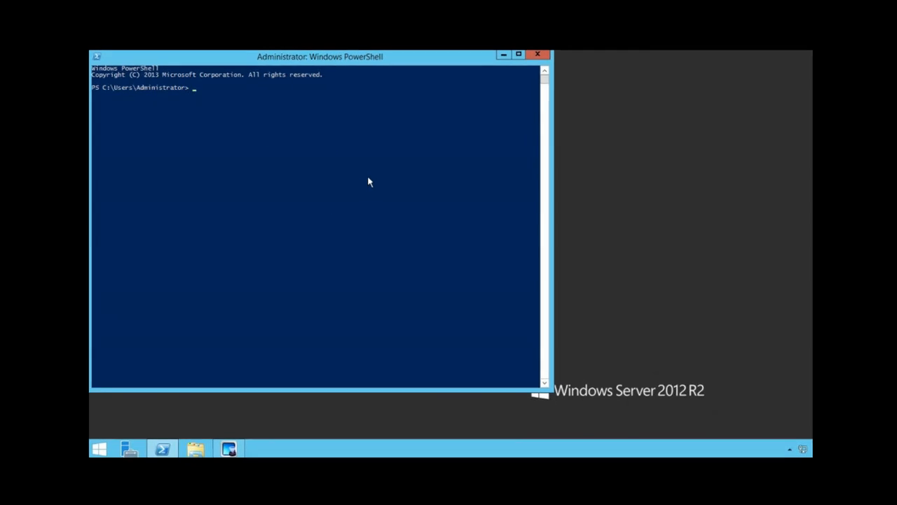
Enter Uninstall-WindowsFeature Server-GUI-Mgmt-Infra,Server-GUI-Shell -Restart at the prompt without running it.
left_click(527, 54)
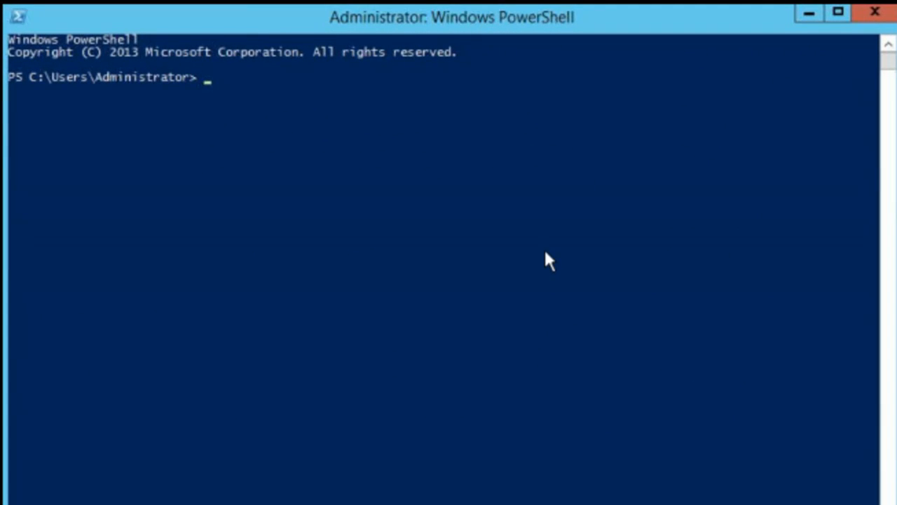
type("Uni")
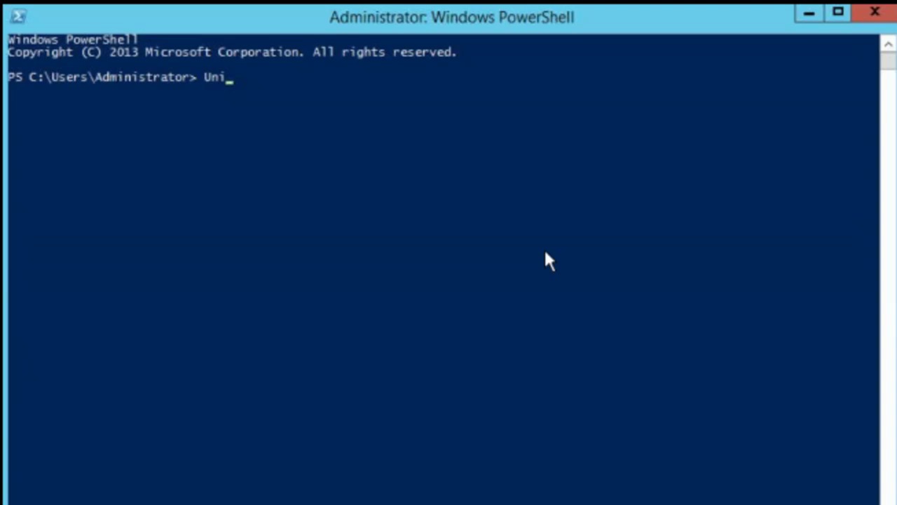
type("nsta")
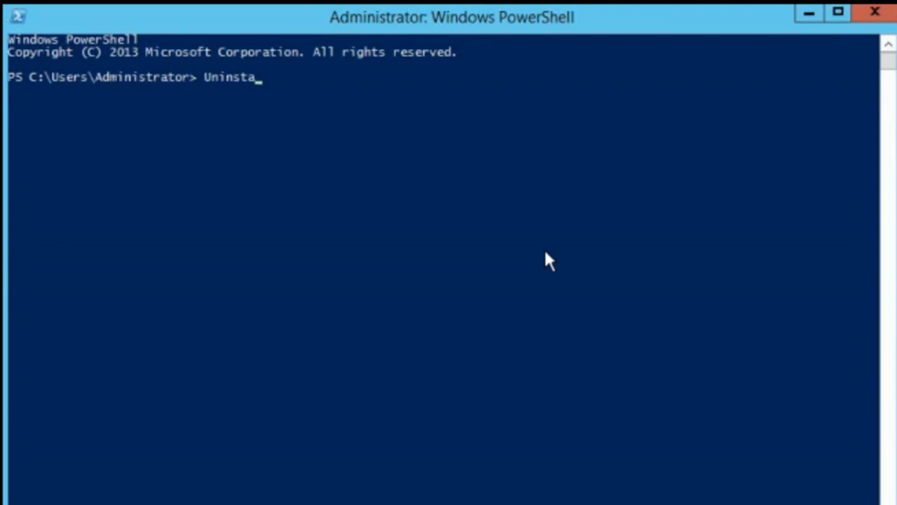
type("ll-")
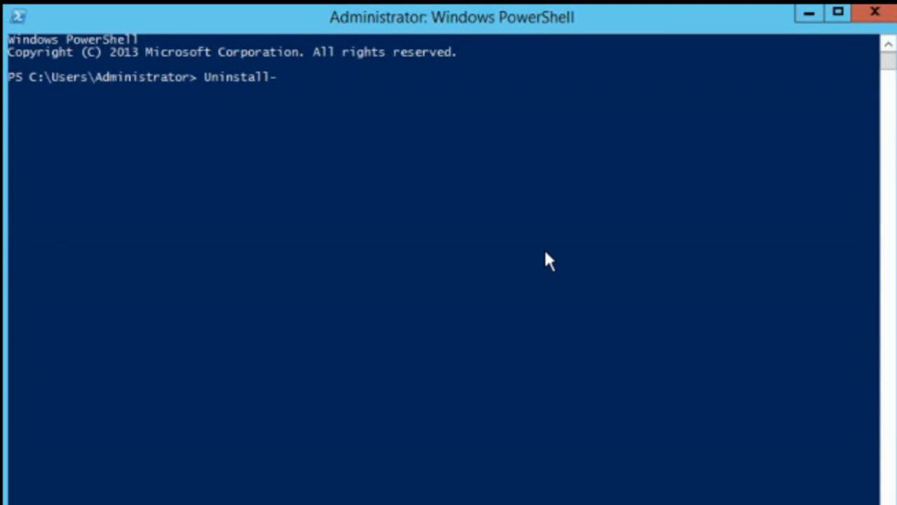
type("Wi")
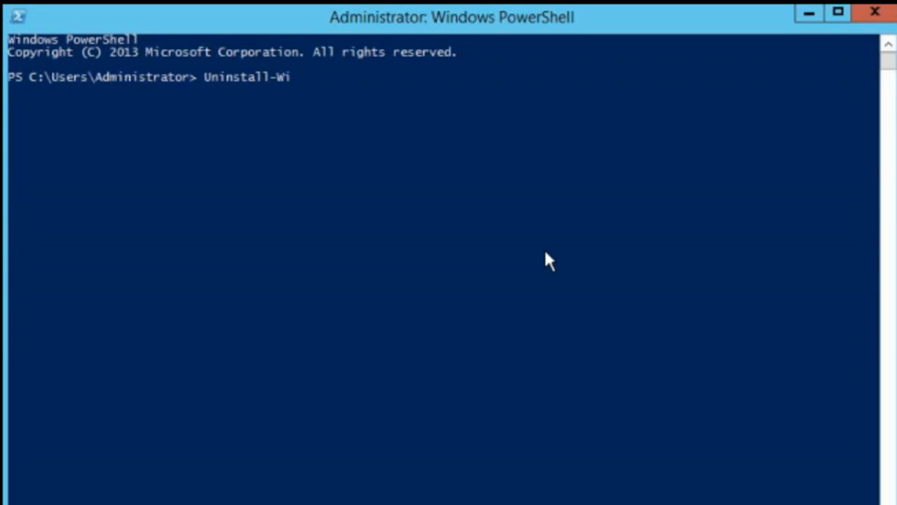
type("ndows")
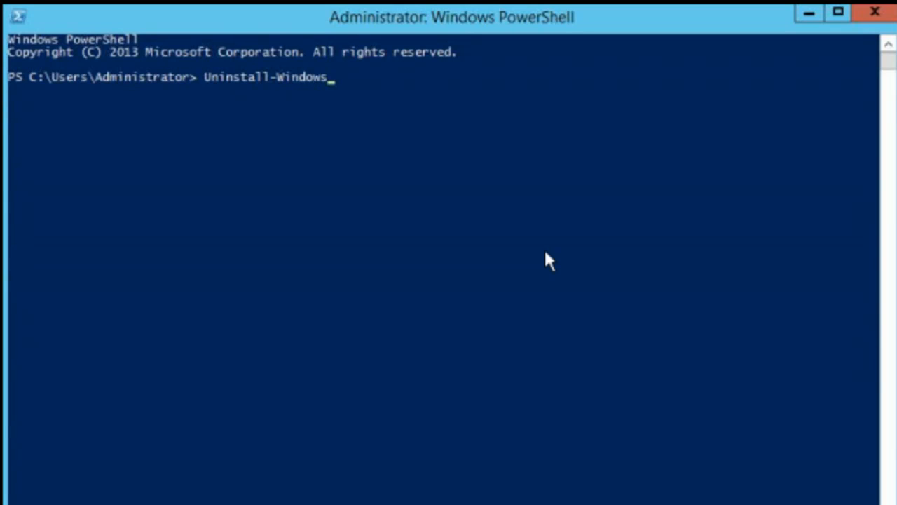
type("Featu")
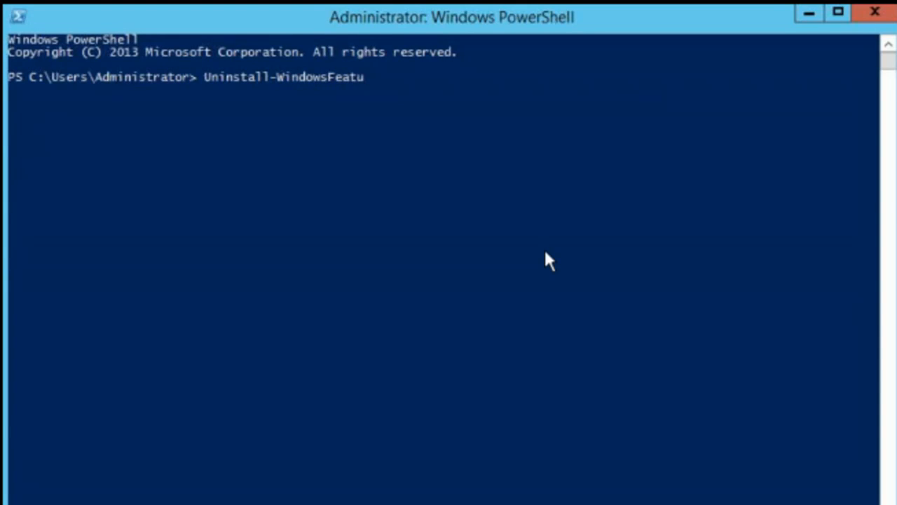
type("re")
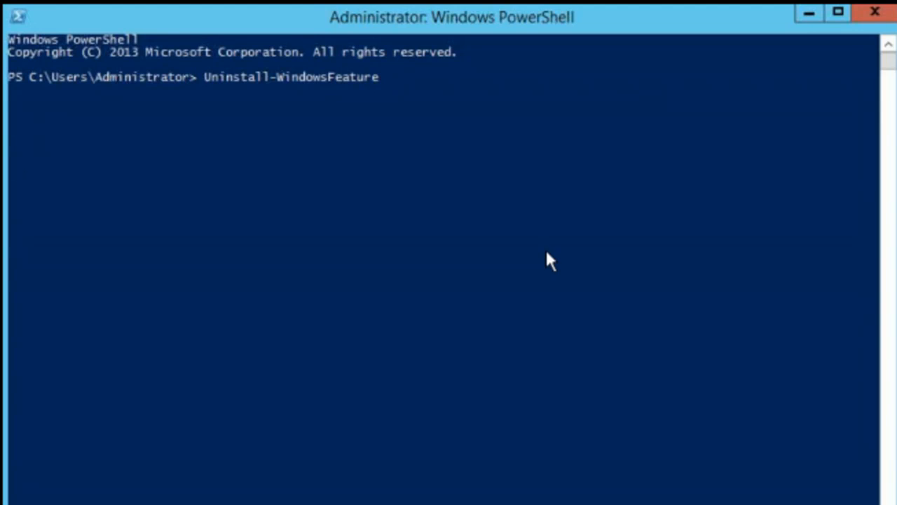
type("Server")
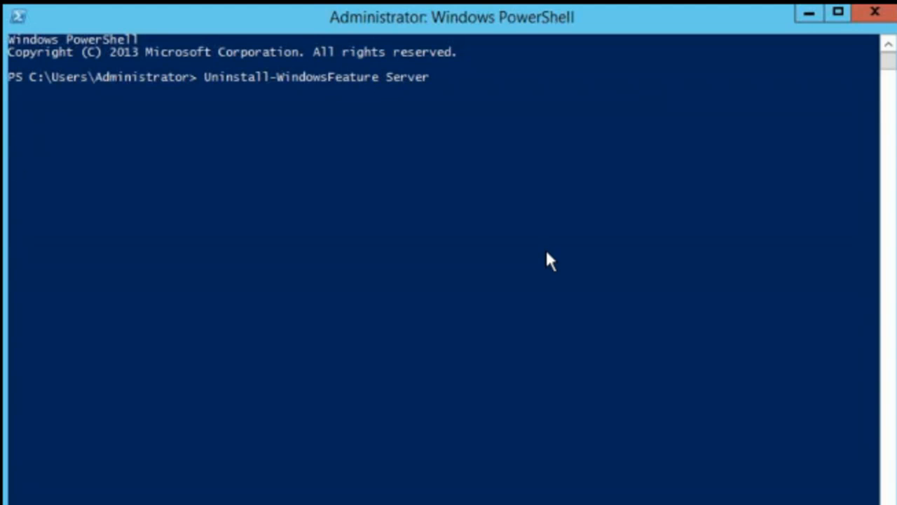
type("-G")
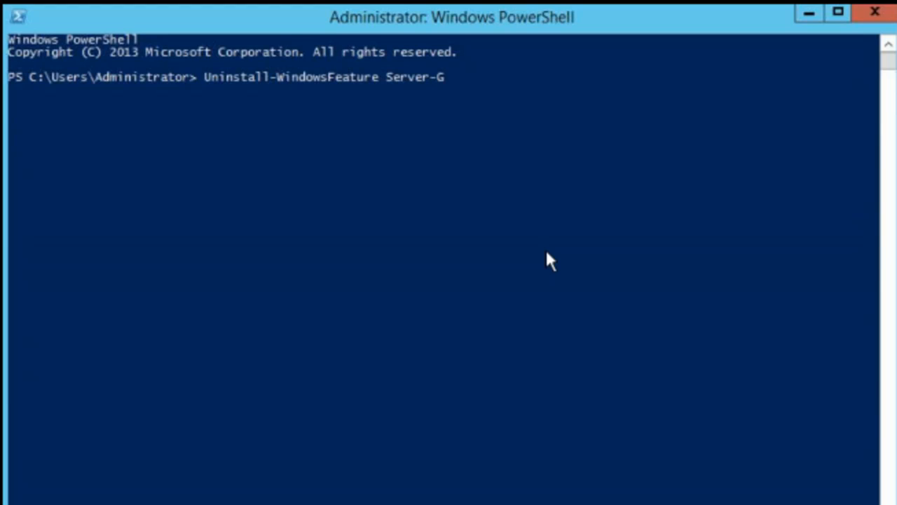
type("UI")
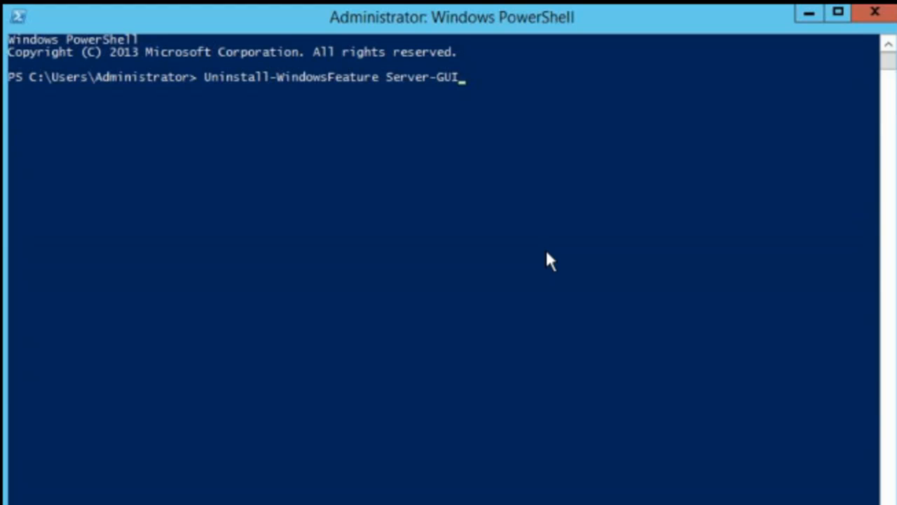
type("-M")
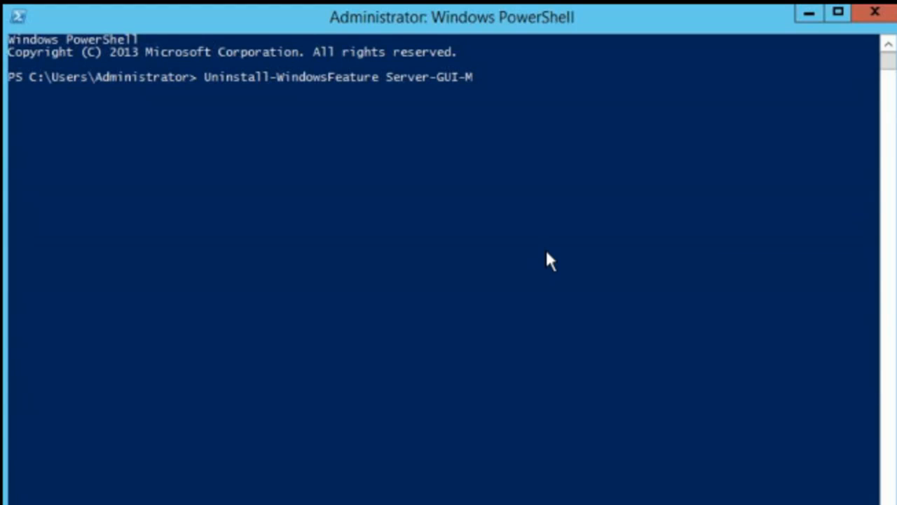
type("gmt")
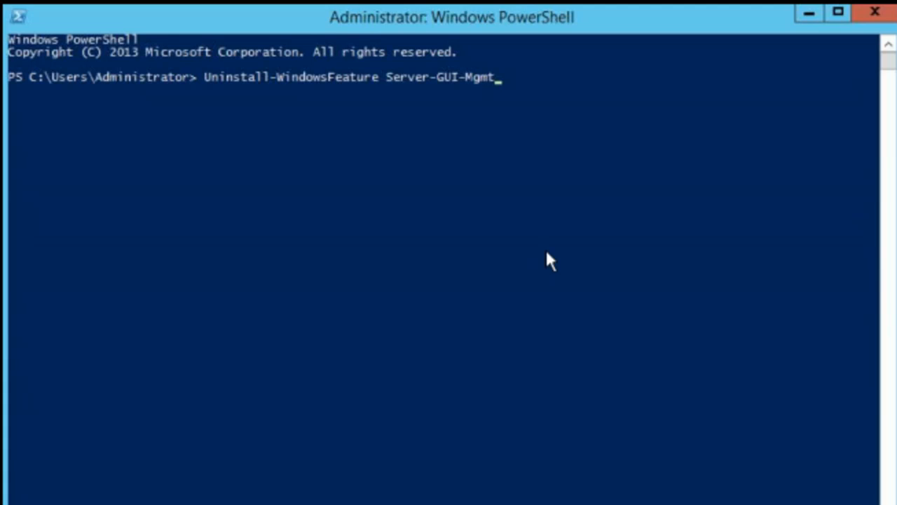
type("-")
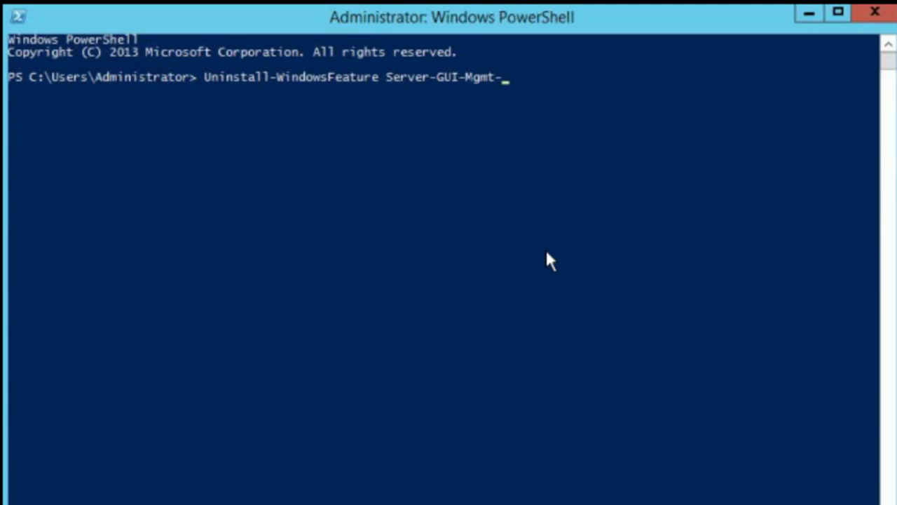
type("I")
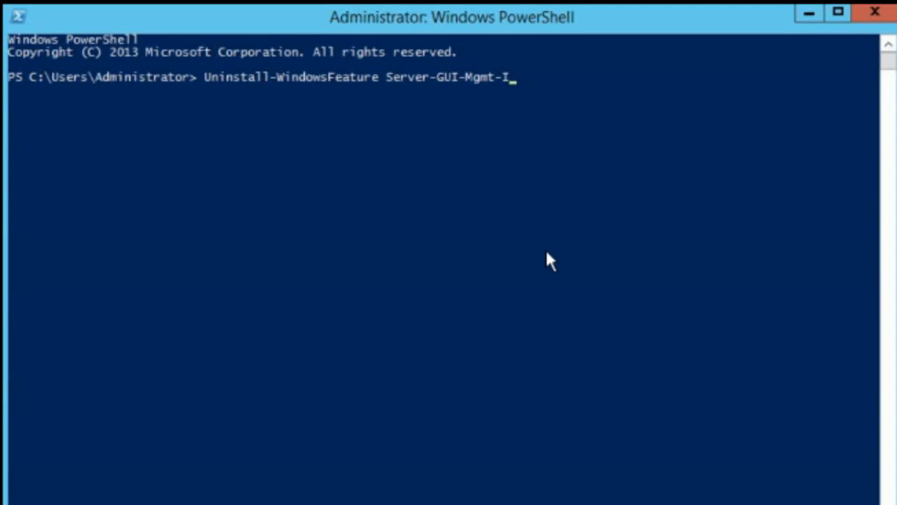
type("nfra")
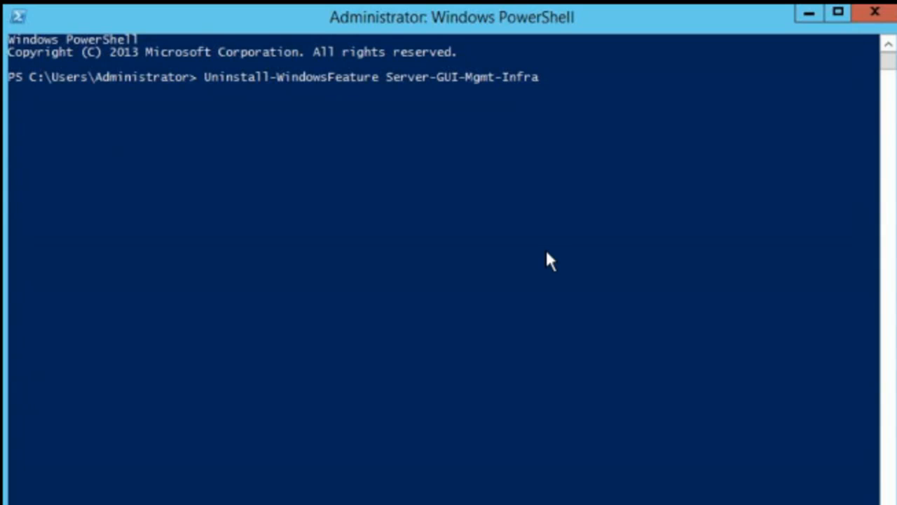
type(",")
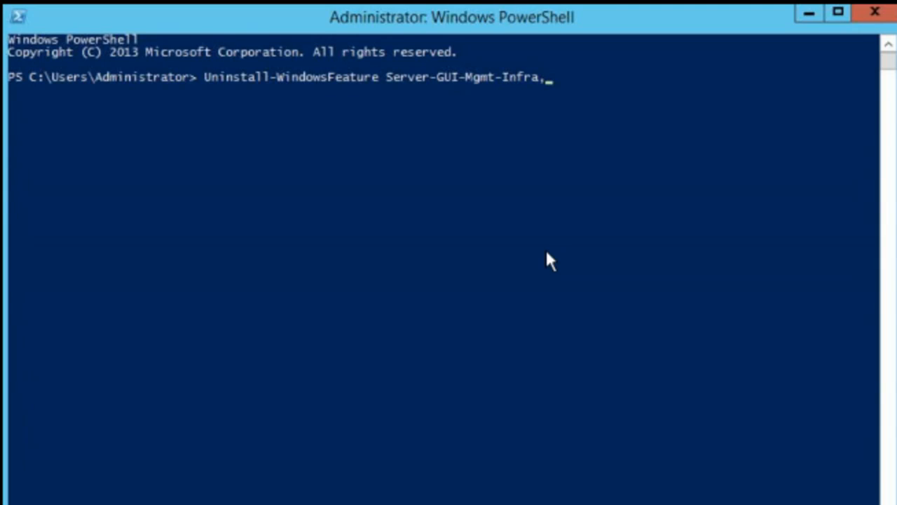
type("Server")
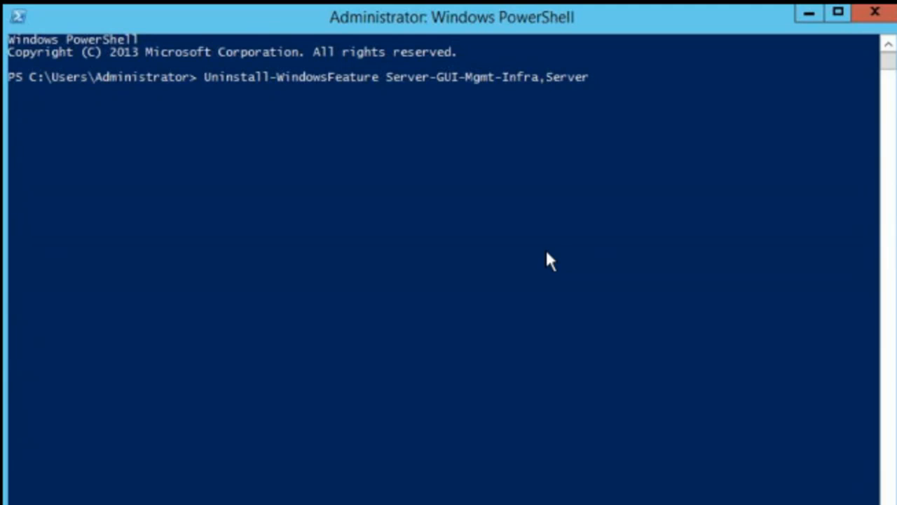
type("-")
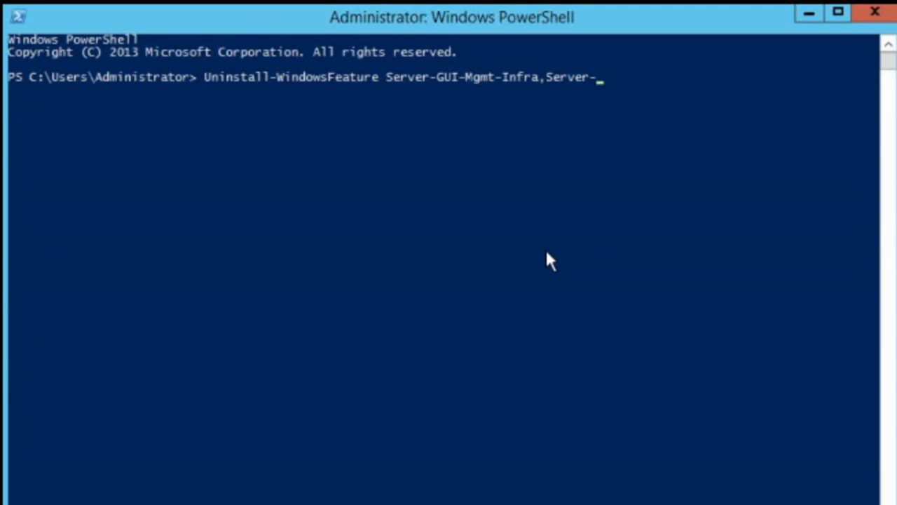
type("GUI")
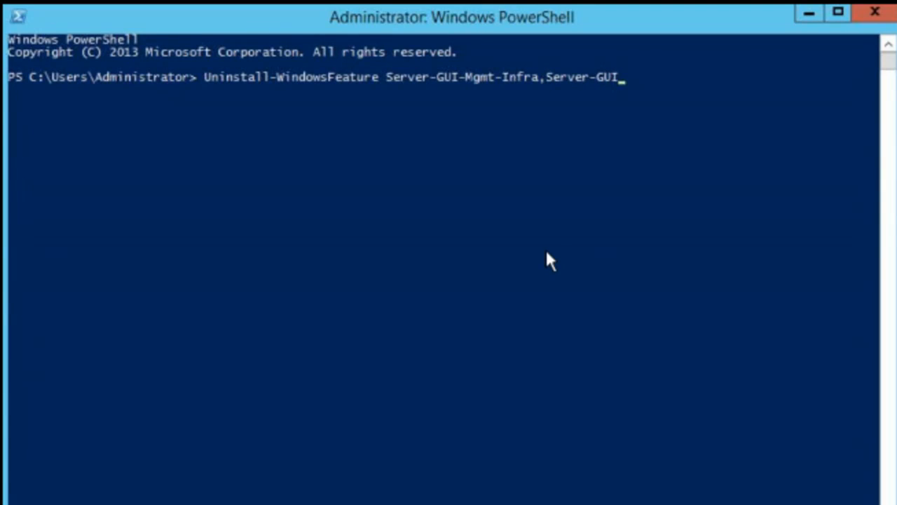
type("-Shell")
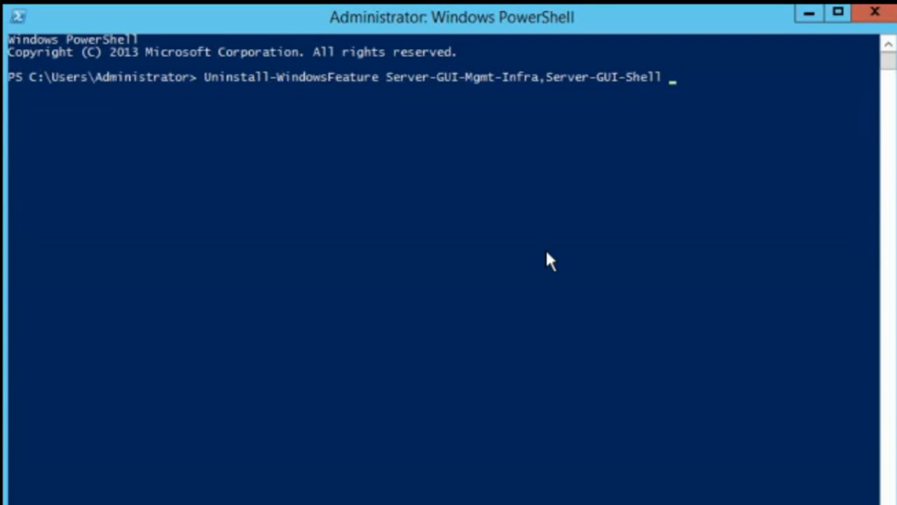
type("-Restart")
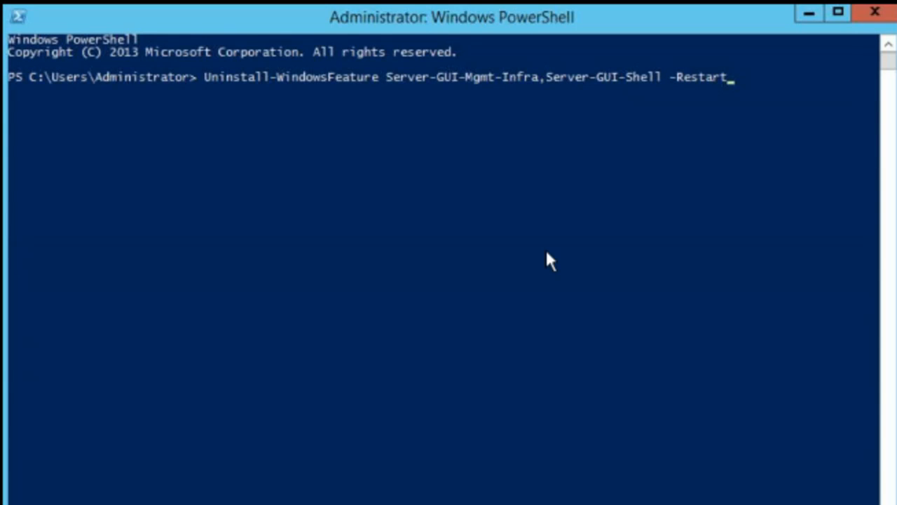
mouse_move(343, 95)
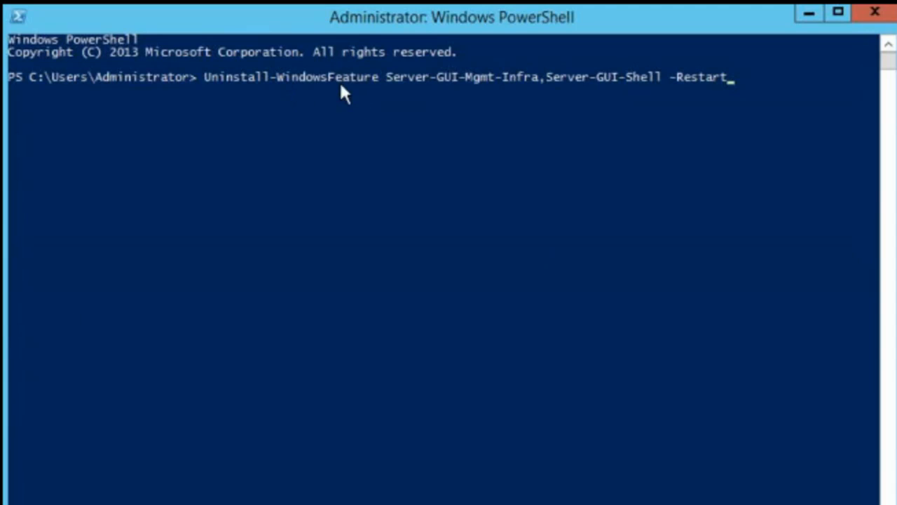
mouse_move(386, 101)
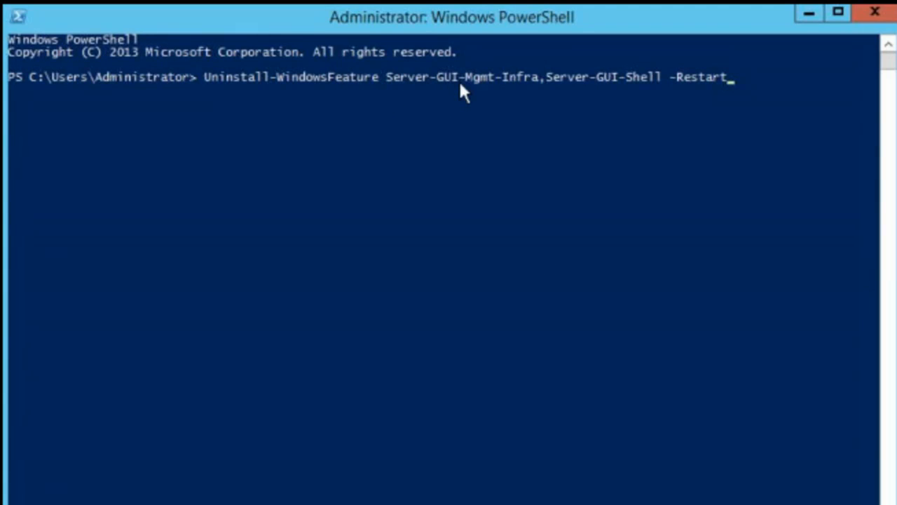
mouse_move(482, 91)
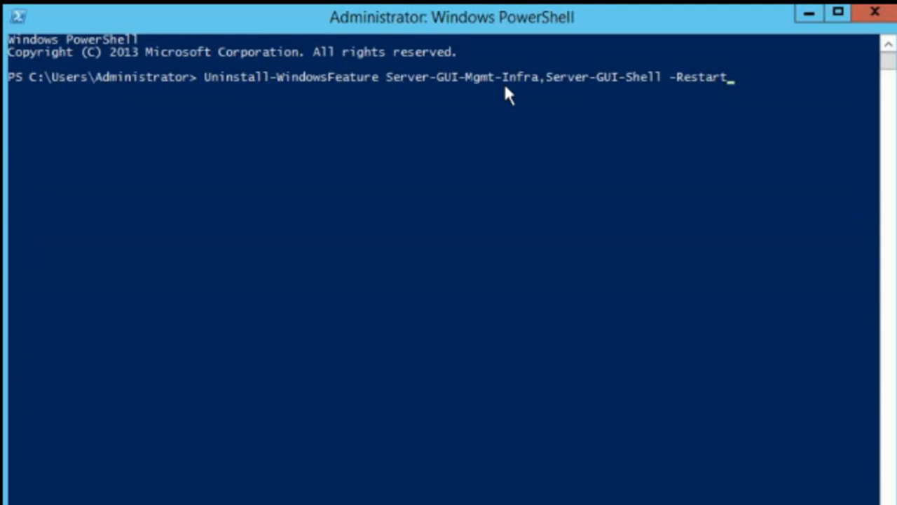
mouse_move(523, 111)
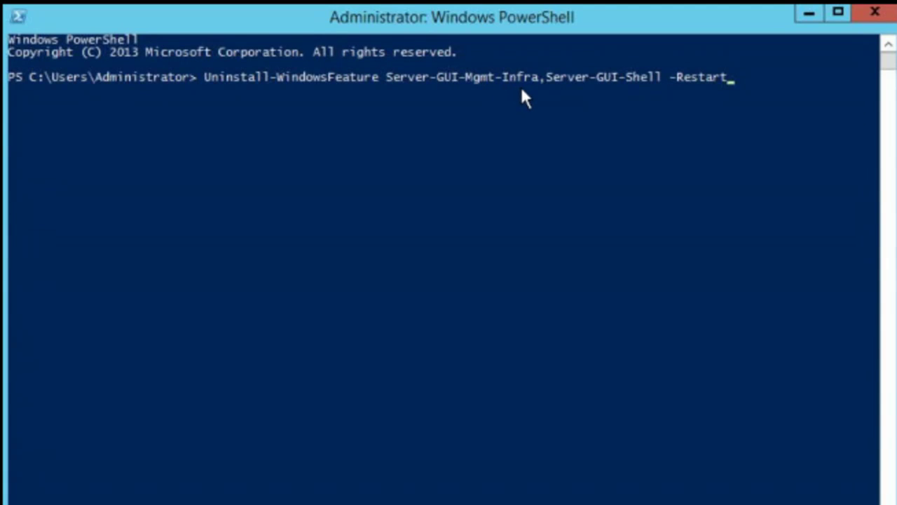
mouse_move(578, 110)
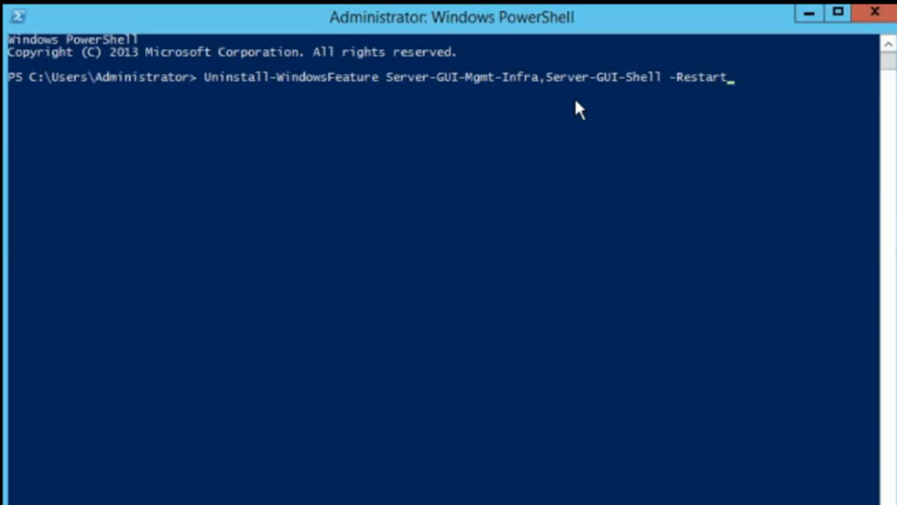
mouse_move(589, 101)
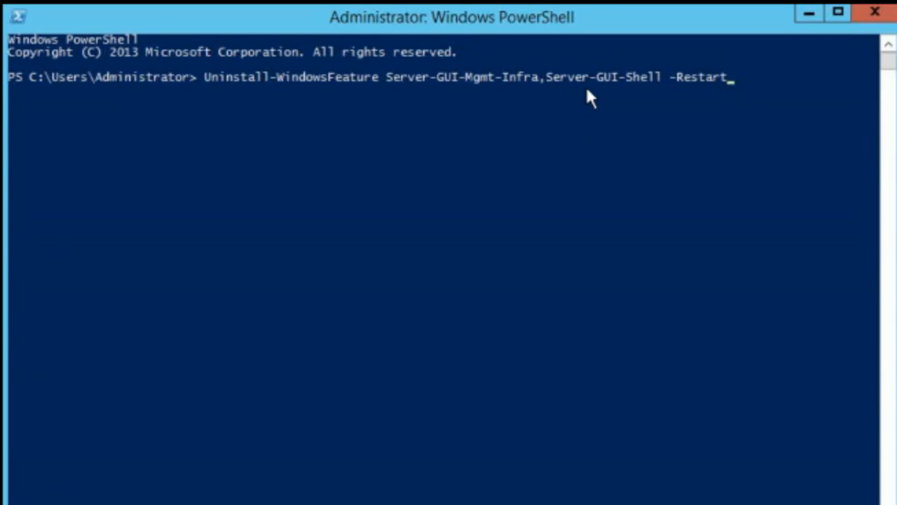
mouse_move(648, 125)
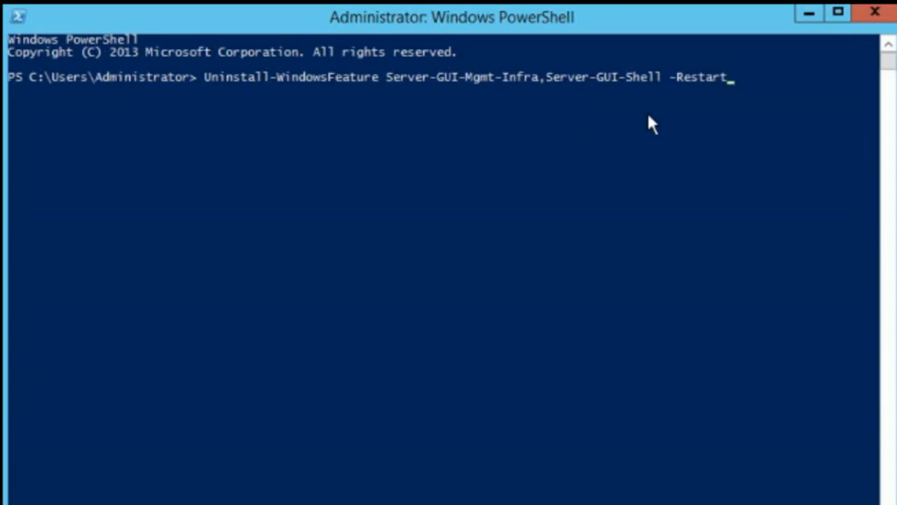
mouse_move(610, 190)
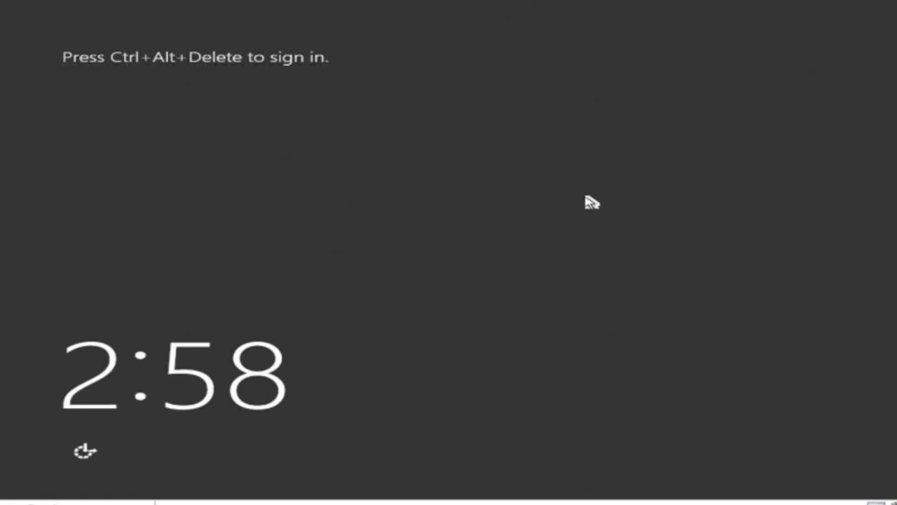
Sign in as WILLIAMPANEK\Administrator with the administrator password after Ctrl+Alt+Delete.
key("ctrl+alt+delete")
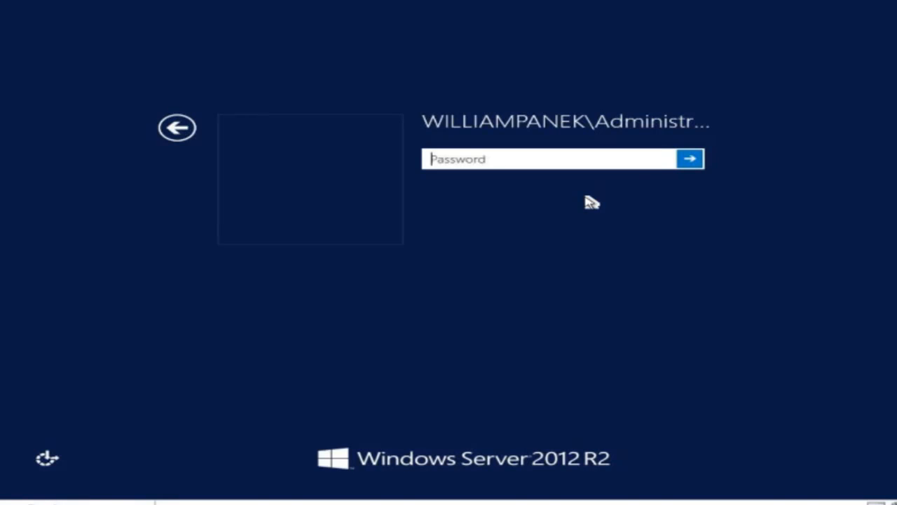
mouse_move(202, 132)
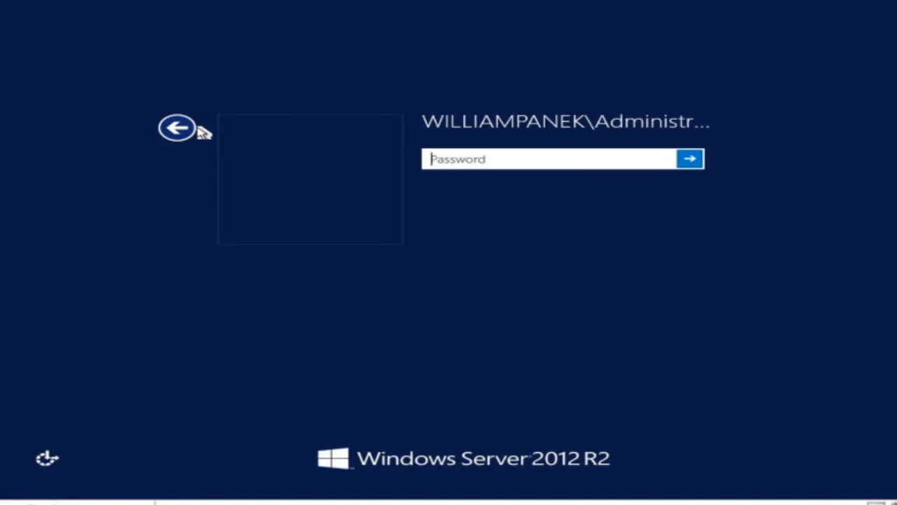
mouse_move(511, 234)
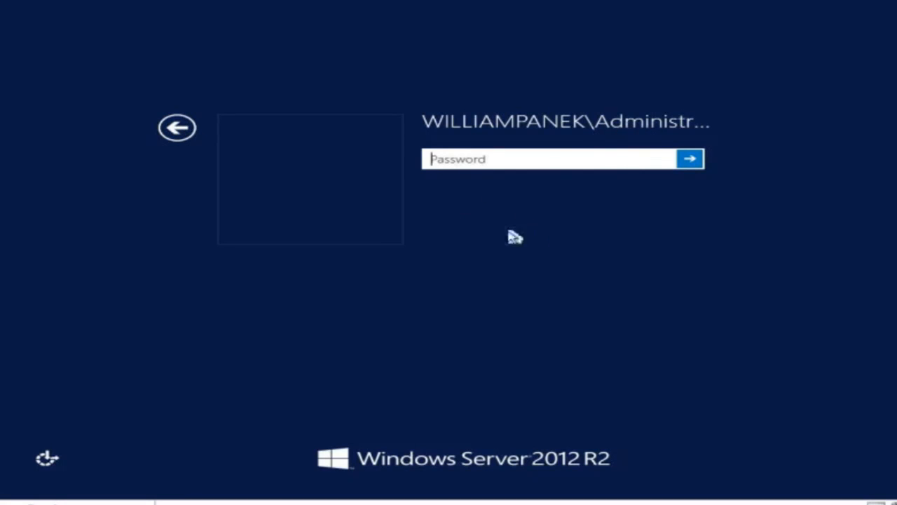
mouse_move(557, 236)
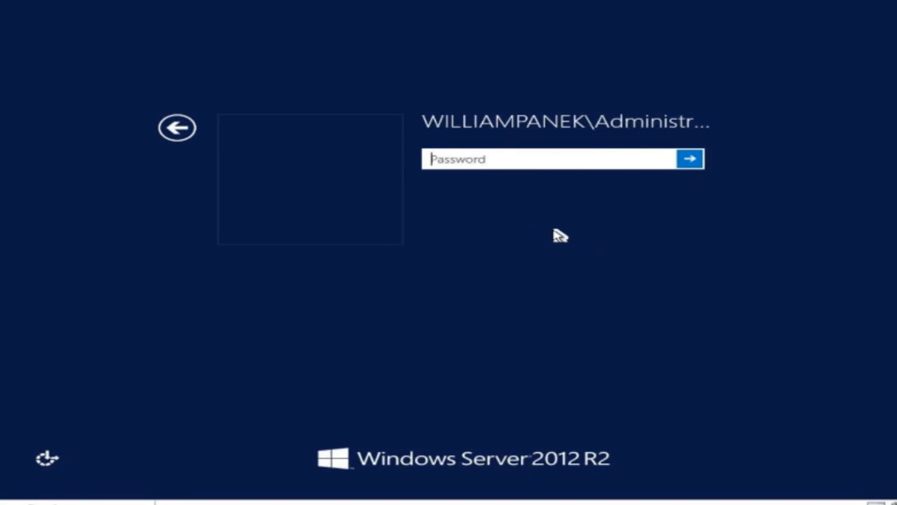
type("•")
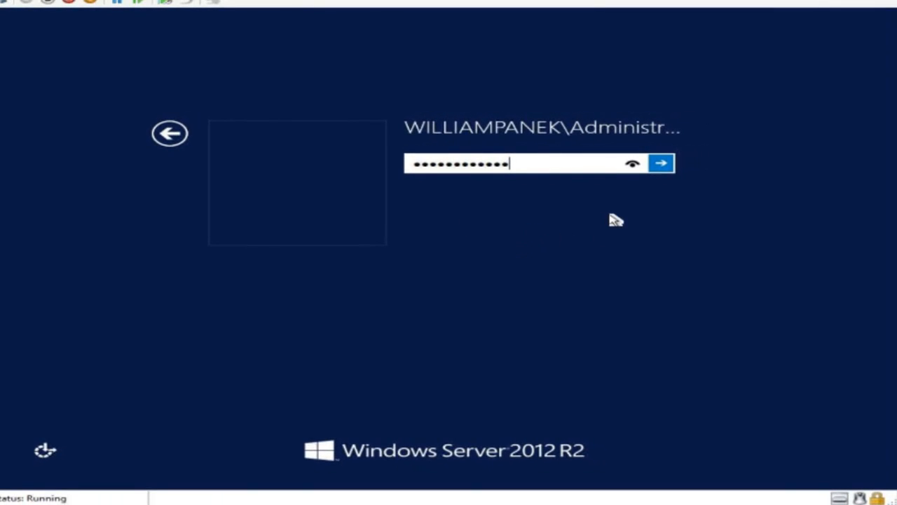
left_click(663, 162)
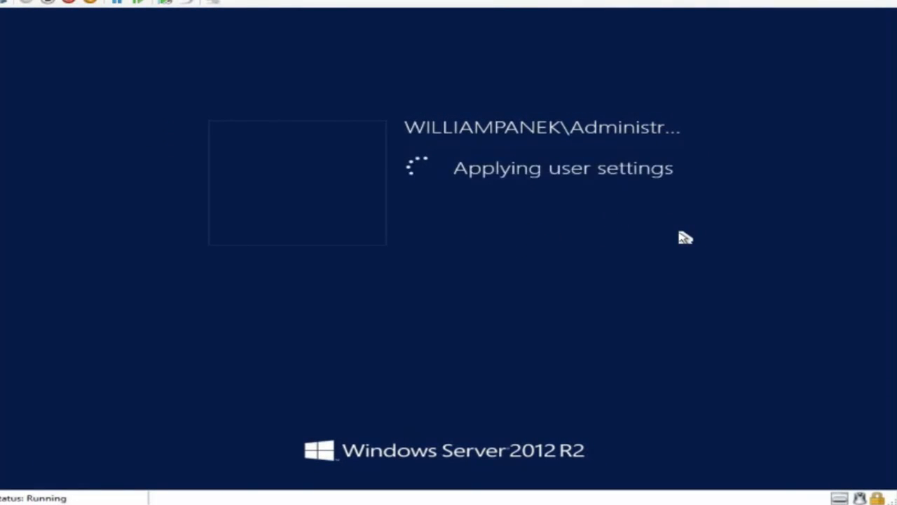